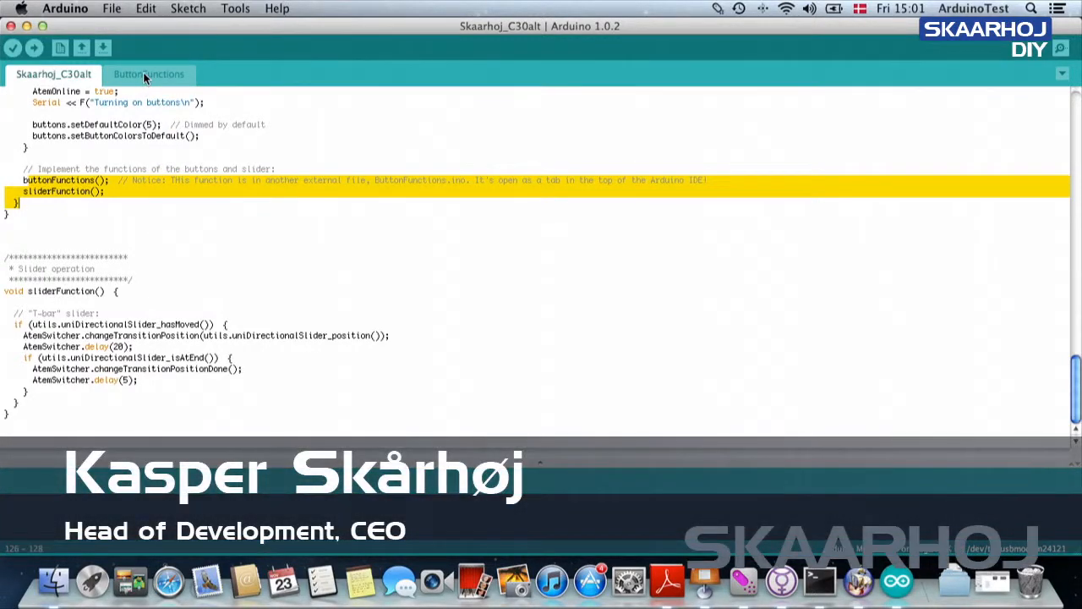
{"action": "mouse_move", "coordinate": [148, 76]}
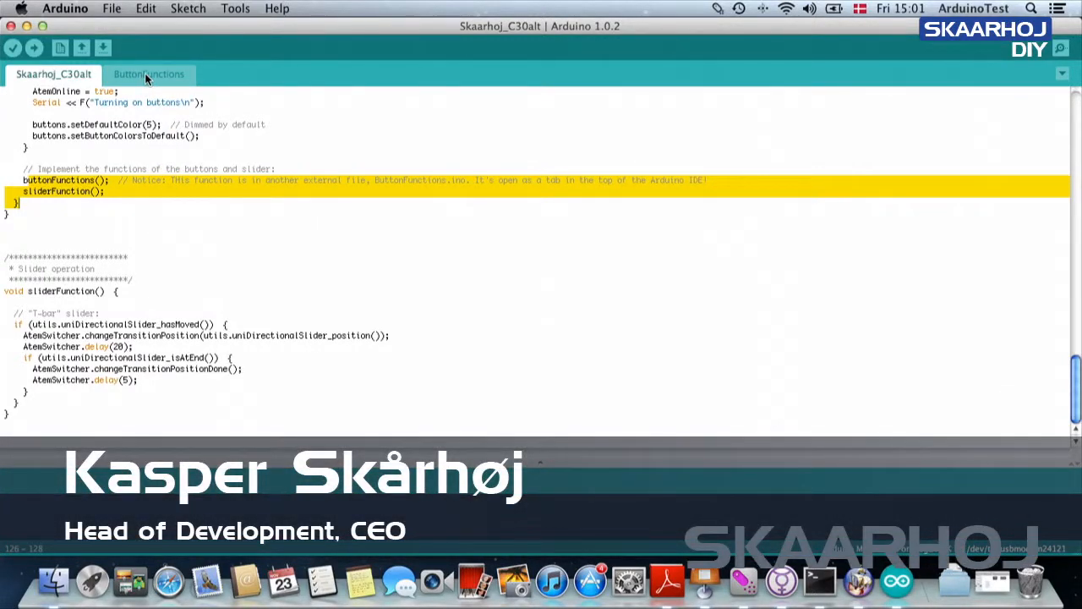
- Open the Skaarhoj_C30alt ButtonFunctions tab to show the buttonFunctions() code
{"action": "left_click", "coordinate": [149, 73]}
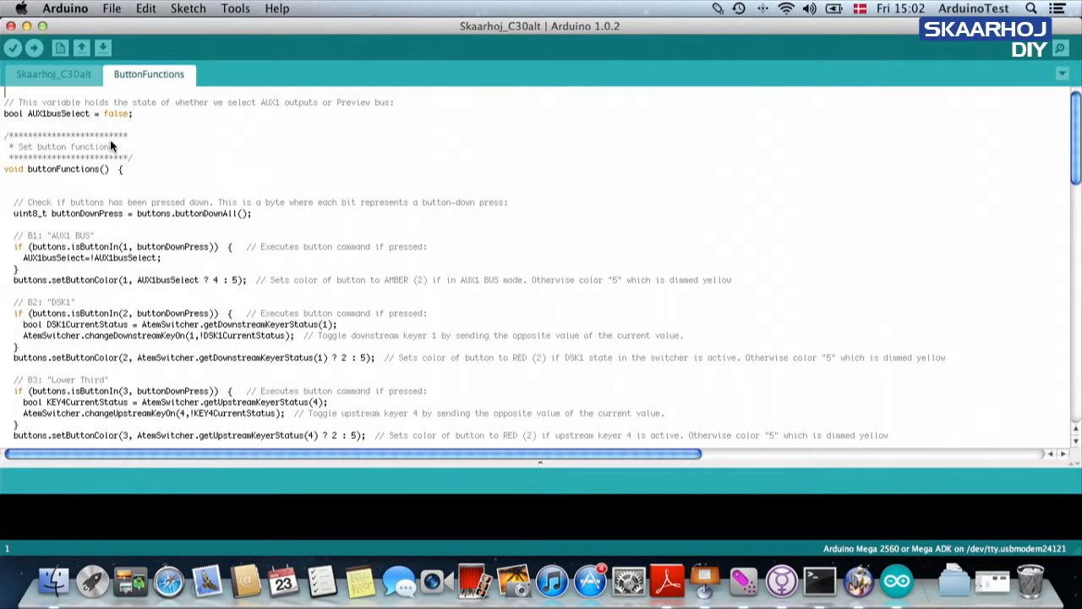
{"action": "mouse_move", "coordinate": [102, 188]}
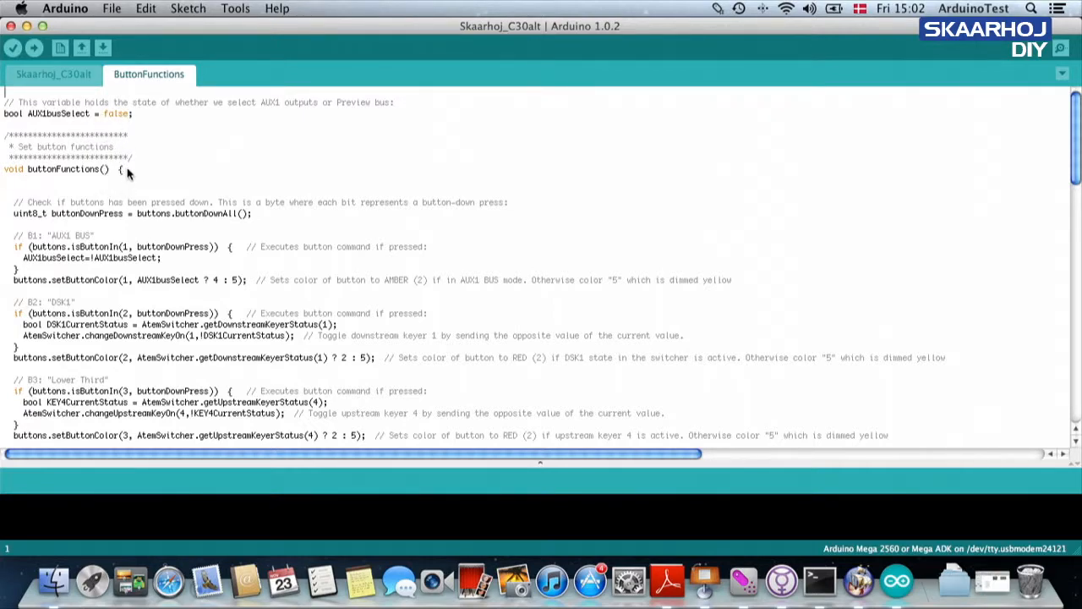
{"action": "mouse_move", "coordinate": [128, 135]}
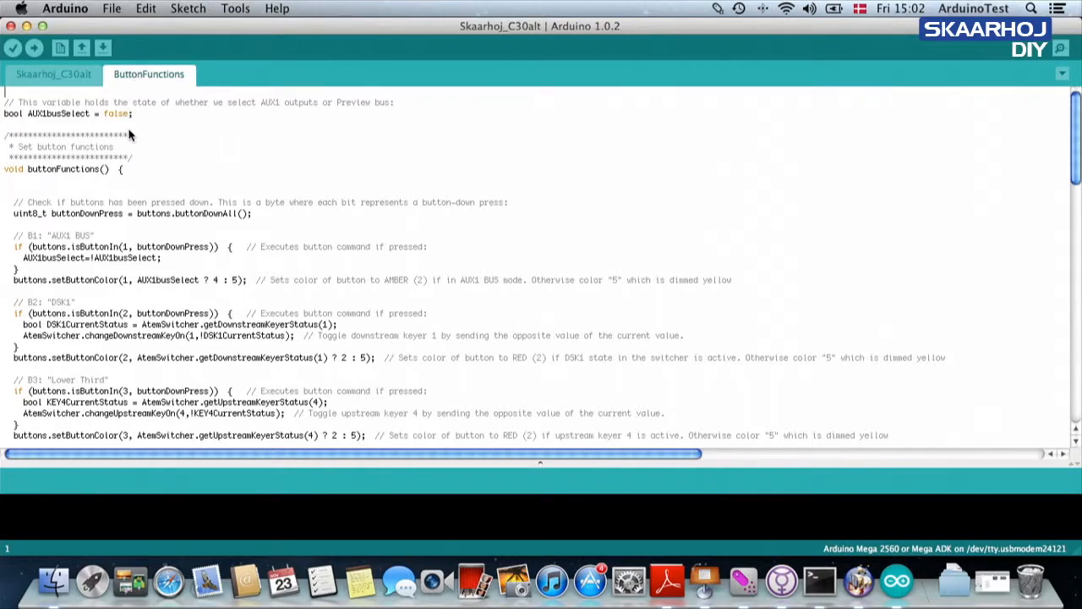
{"action": "mouse_move", "coordinate": [154, 115]}
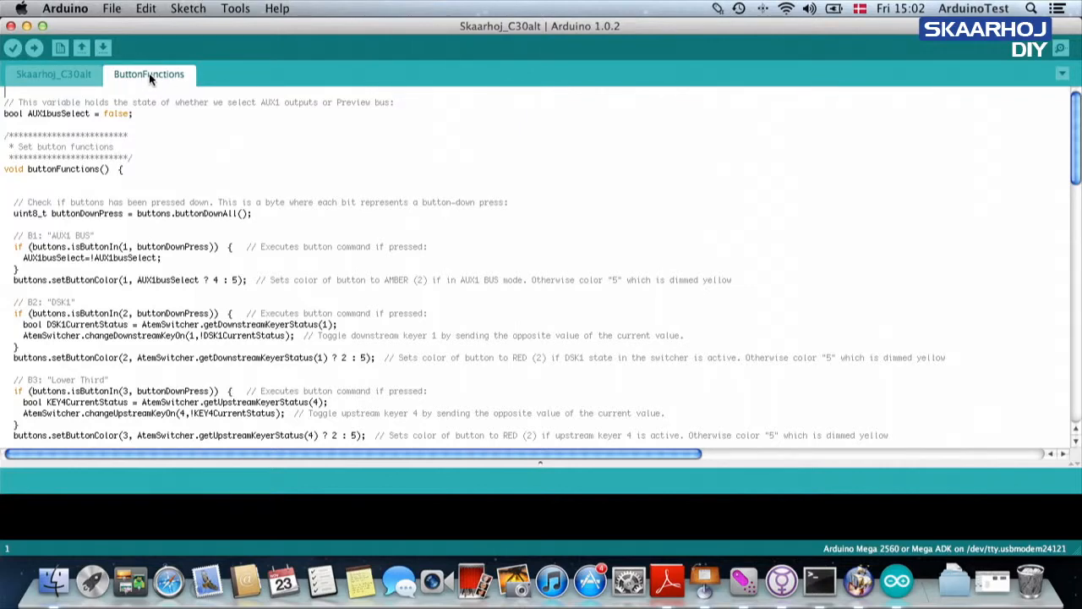
{"action": "left_click", "coordinate": [53, 73]}
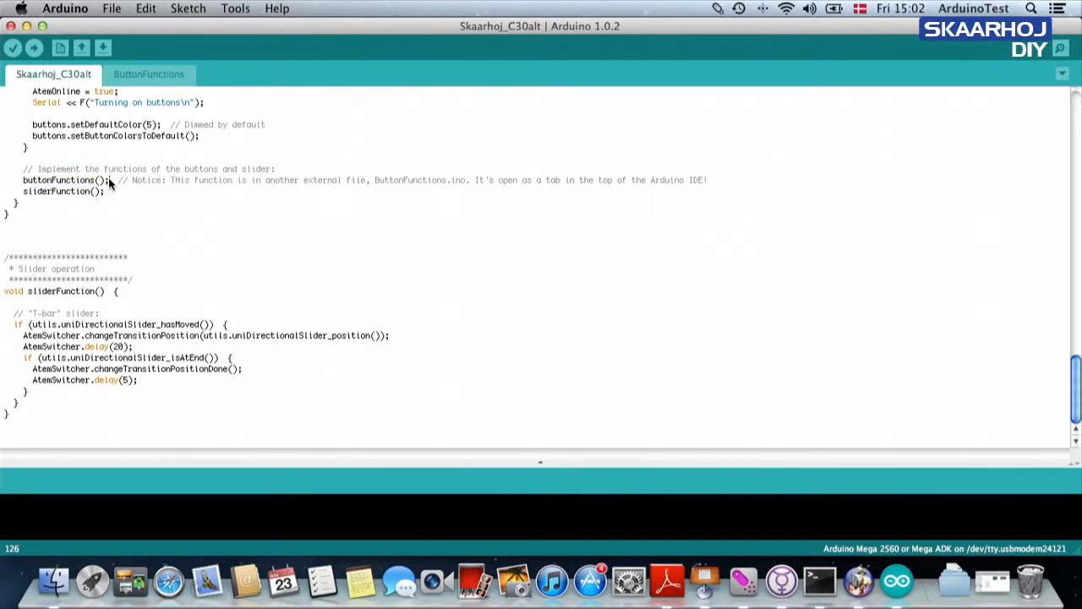
{"action": "left_click", "coordinate": [148, 73]}
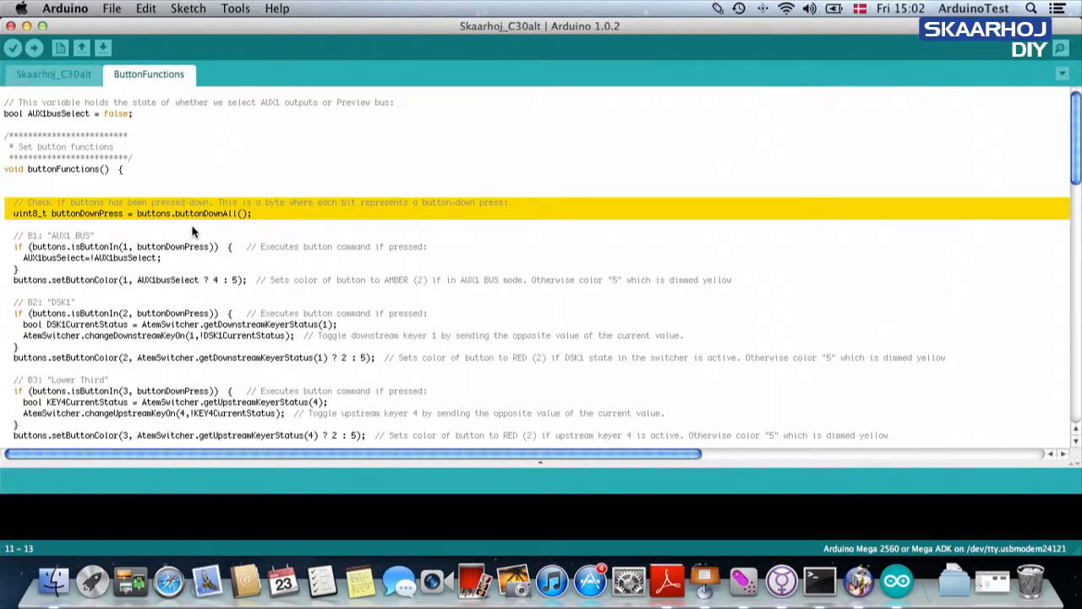
{"action": "mouse_move", "coordinate": [154, 224]}
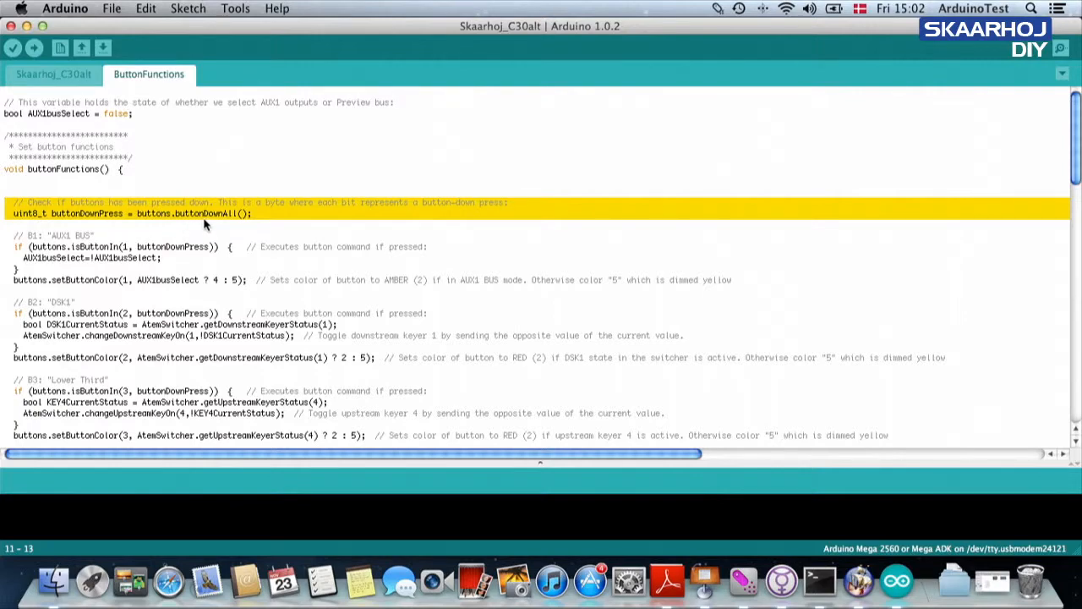
{"action": "mouse_move", "coordinate": [253, 222]}
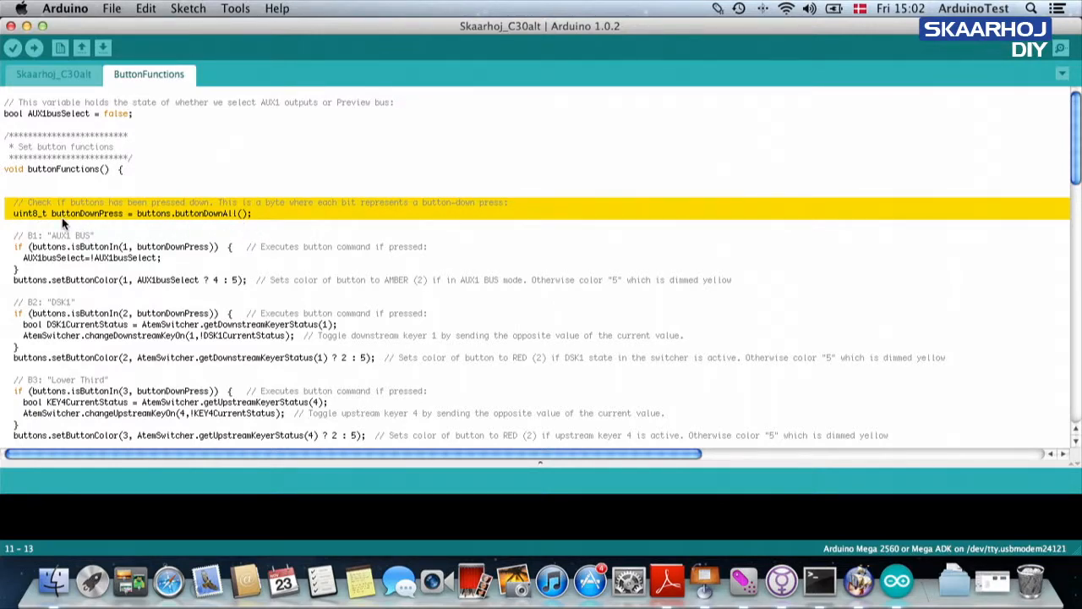
{"action": "left_click", "coordinate": [72, 213]}
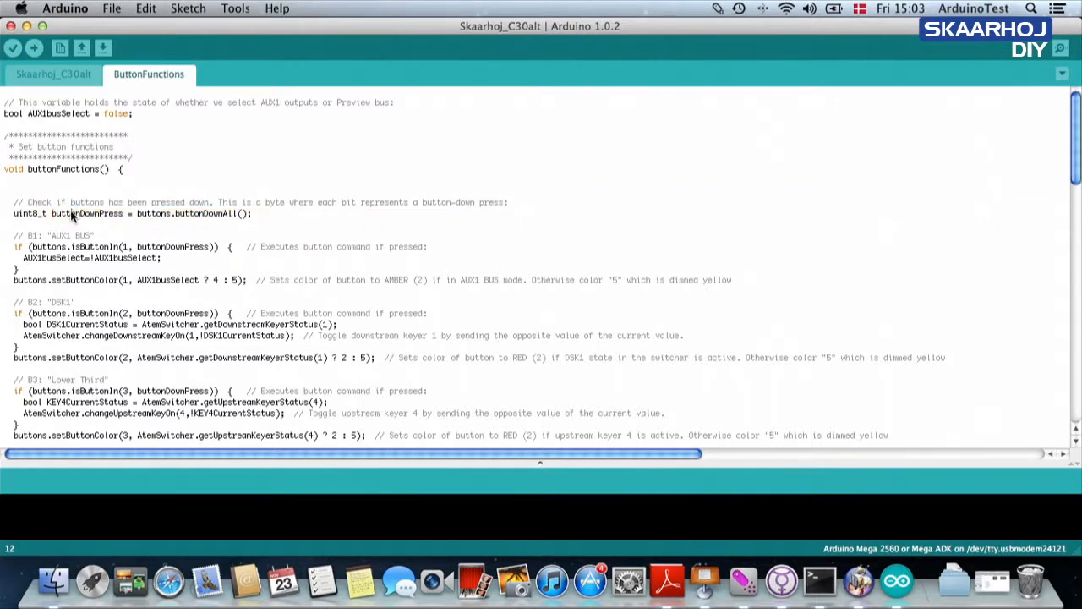
{"action": "double_click", "coordinate": [88, 213]}
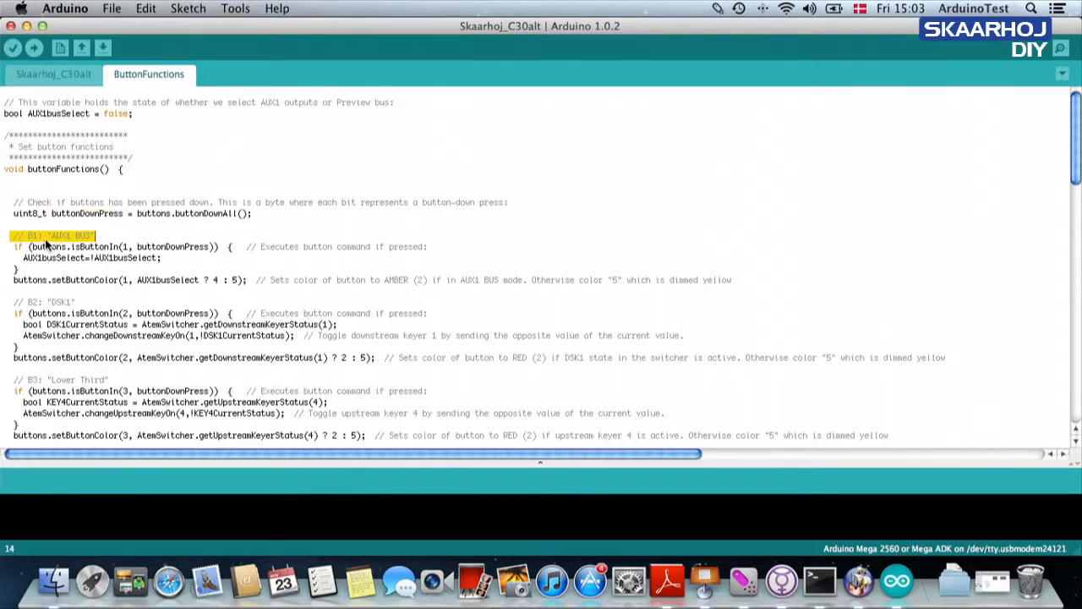
{"action": "left_click", "coordinate": [51, 235]}
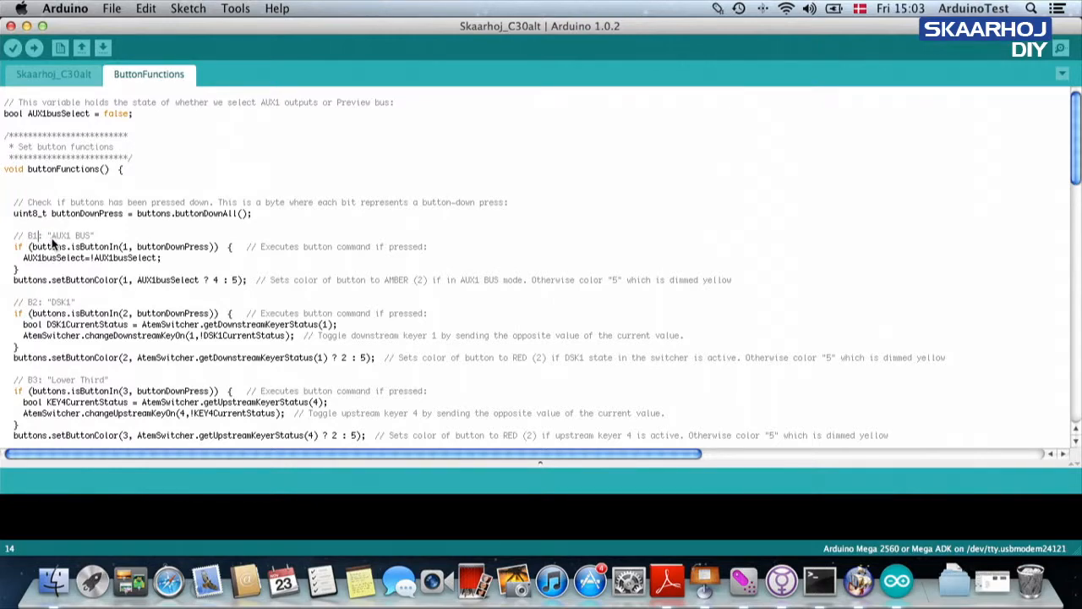
{"action": "mouse_move", "coordinate": [49, 248]}
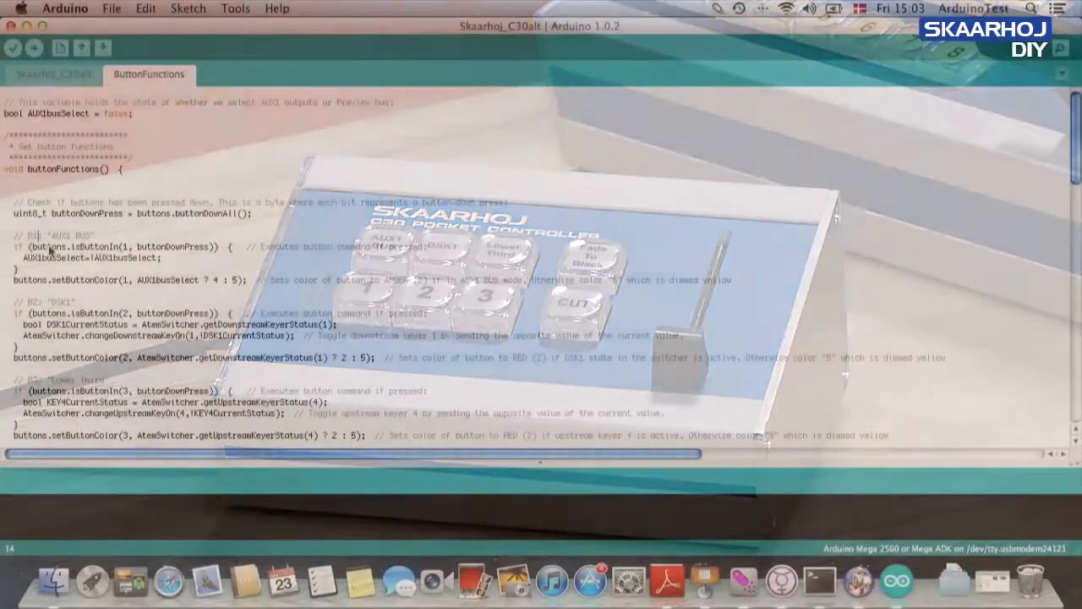
{"action": "double_click", "coordinate": [60, 302]}
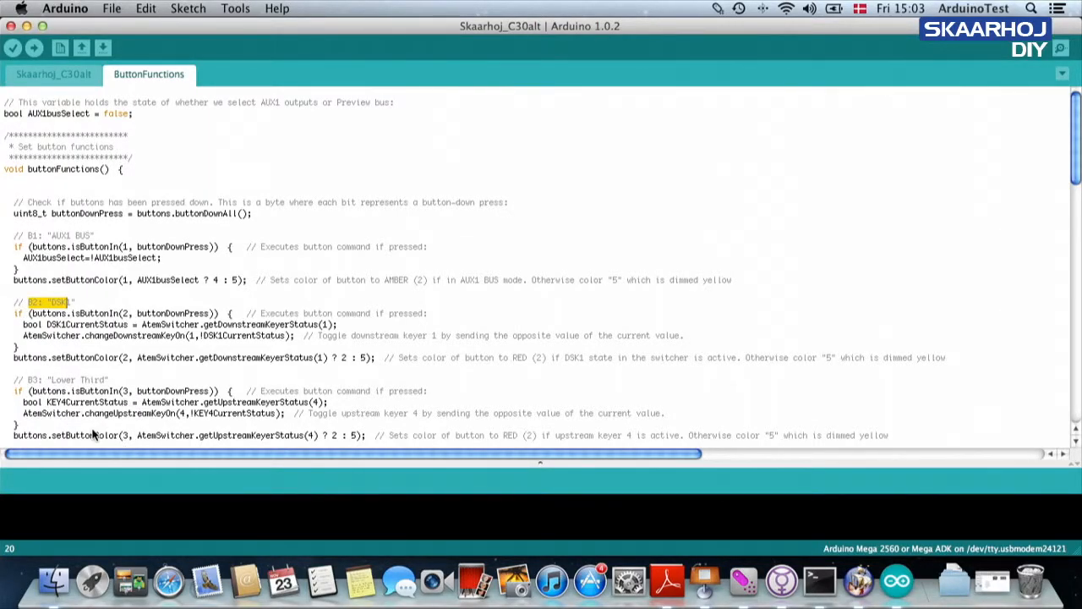
{"action": "mouse_move", "coordinate": [40, 308]}
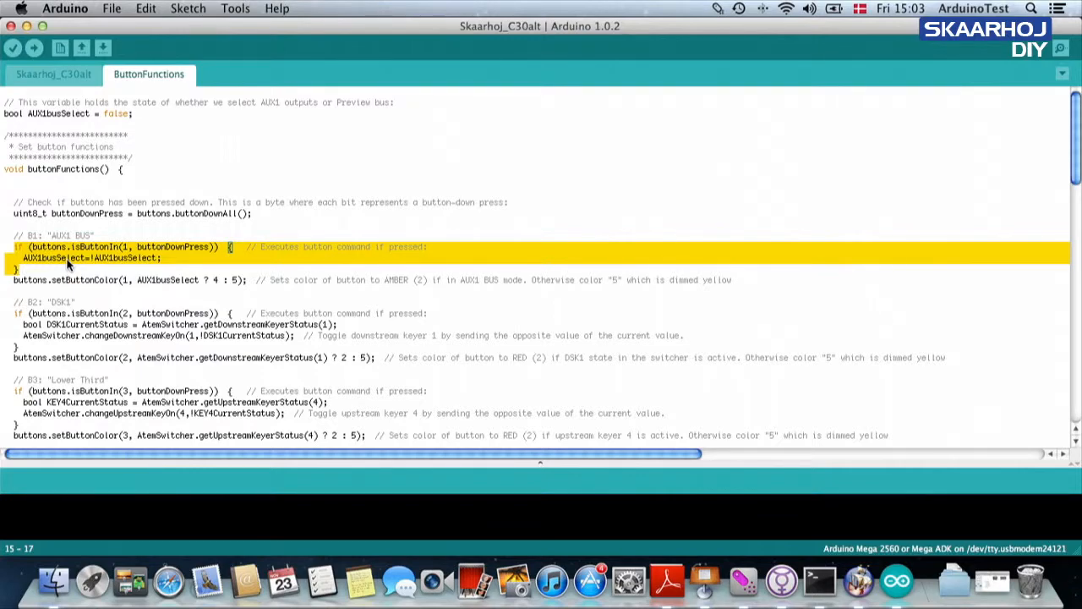
{"action": "mouse_move", "coordinate": [154, 249]}
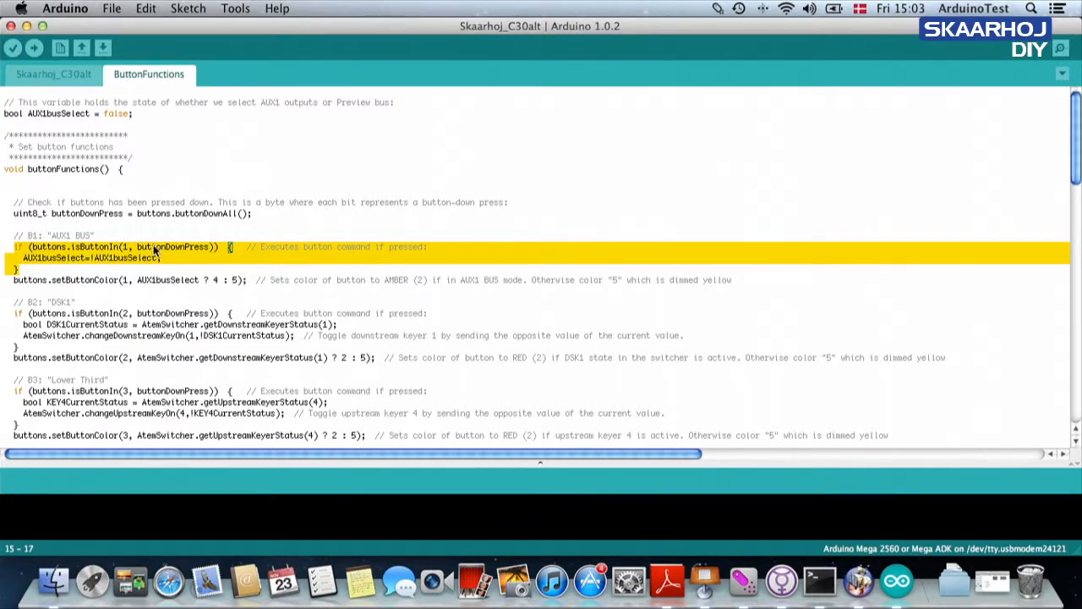
{"action": "left_click", "coordinate": [70, 258]}
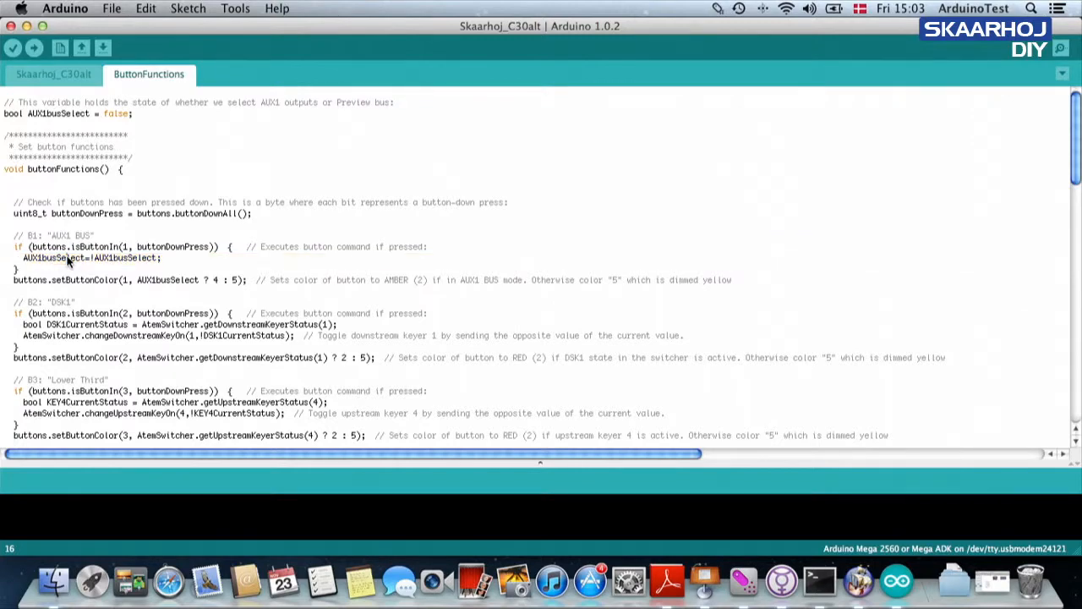
{"action": "double_click", "coordinate": [58, 258]}
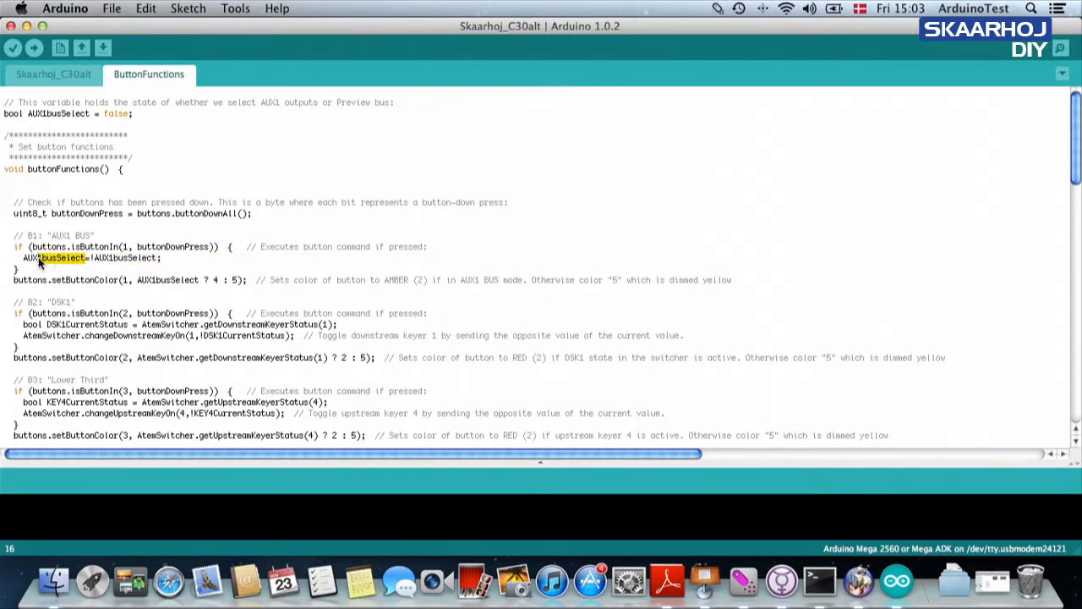
{"action": "double_click", "coordinate": [54, 258]}
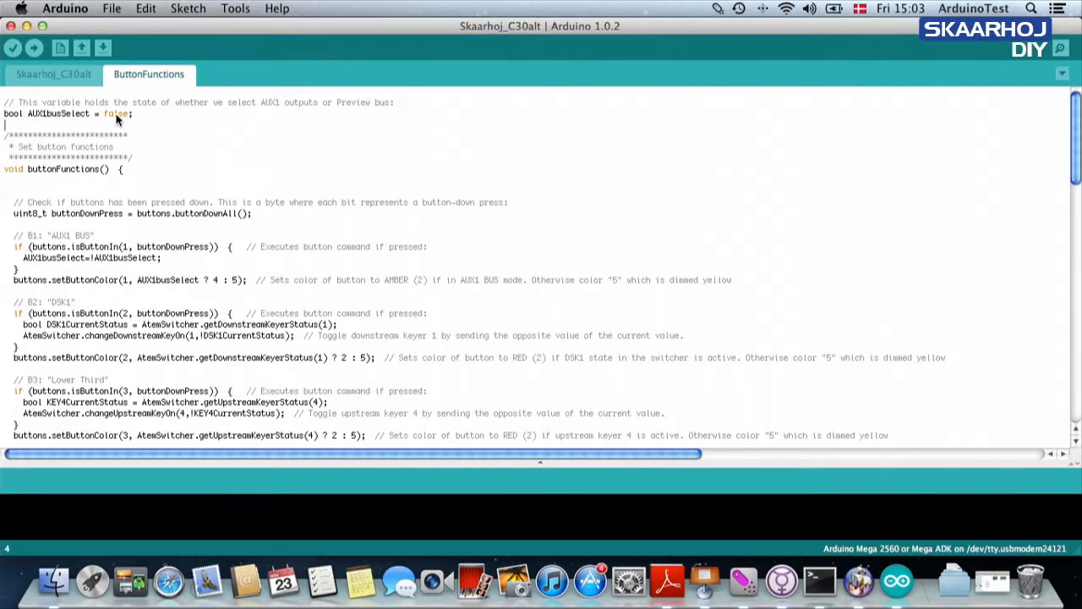
{"action": "mouse_move", "coordinate": [109, 169]}
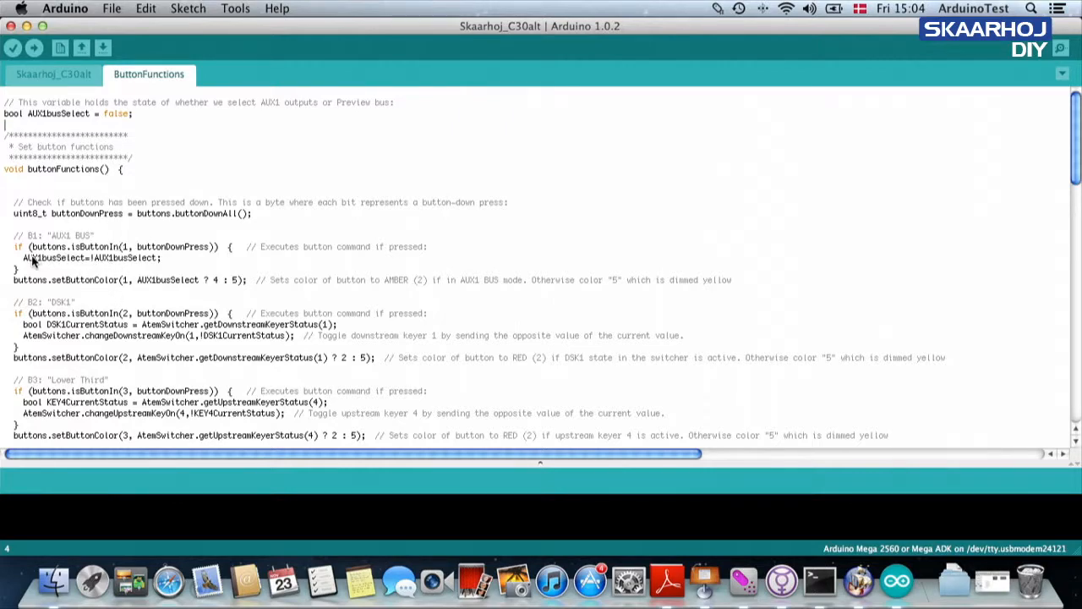
{"action": "mouse_move", "coordinate": [53, 181]}
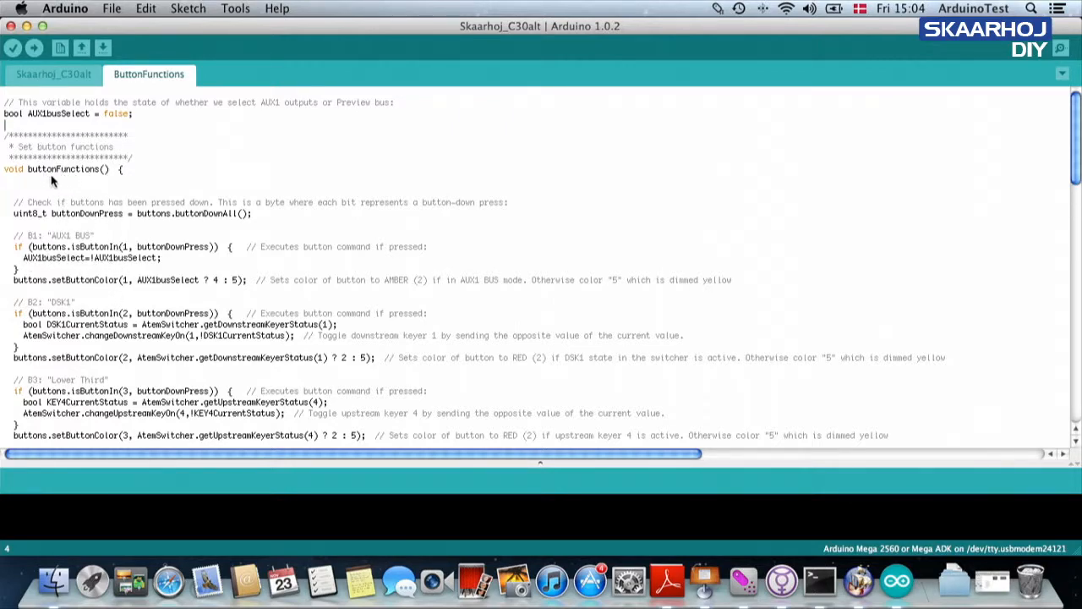
{"action": "mouse_move", "coordinate": [60, 296]}
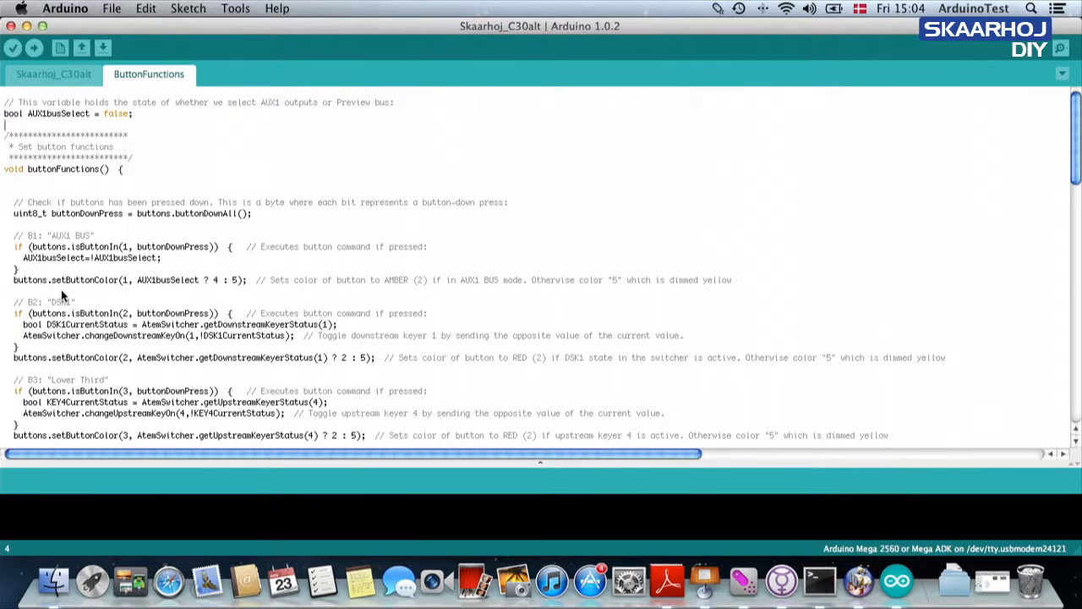
{"action": "mouse_move", "coordinate": [97, 246]}
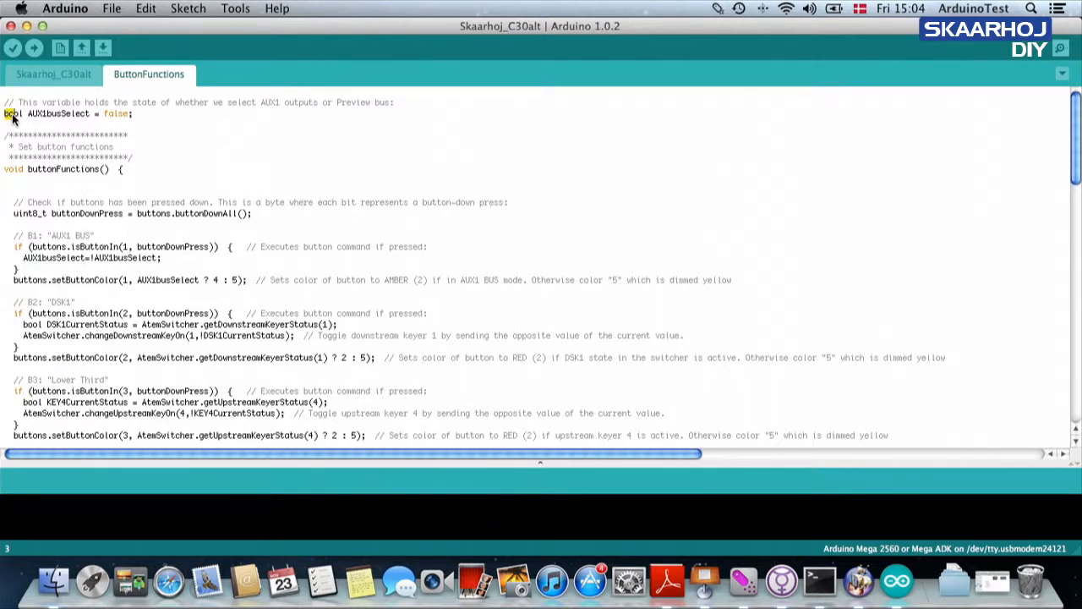
{"action": "double_click", "coordinate": [13, 113]}
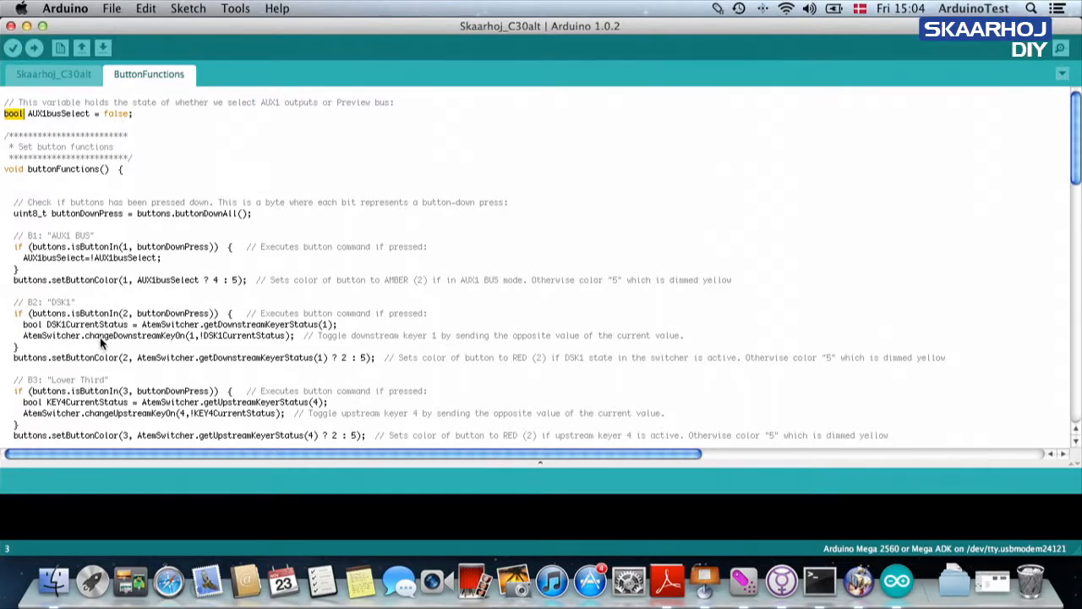
{"action": "double_click", "coordinate": [125, 258]}
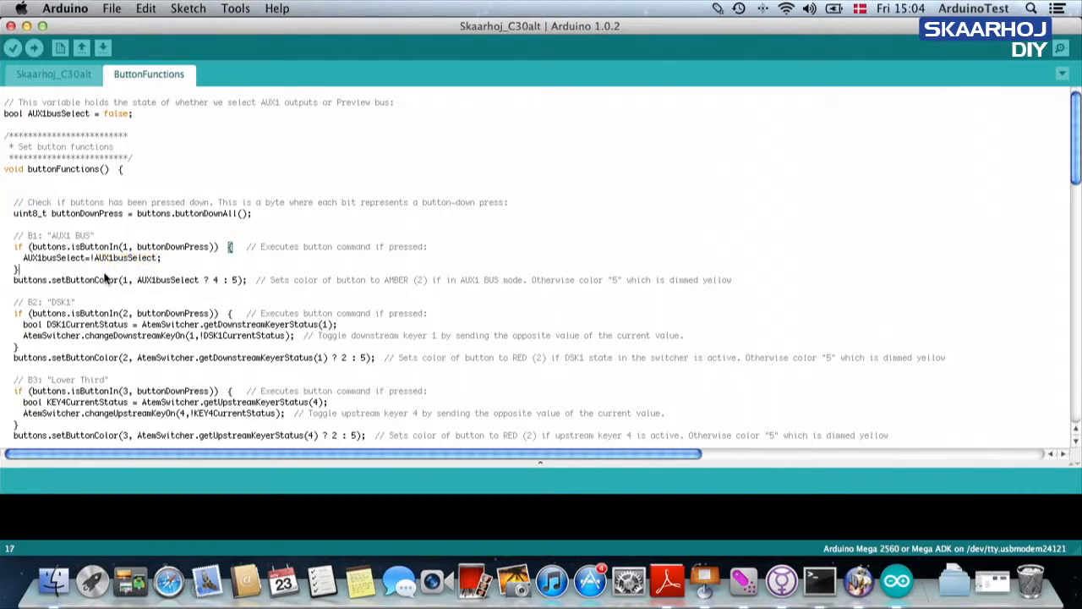
{"action": "mouse_move", "coordinate": [15, 287]}
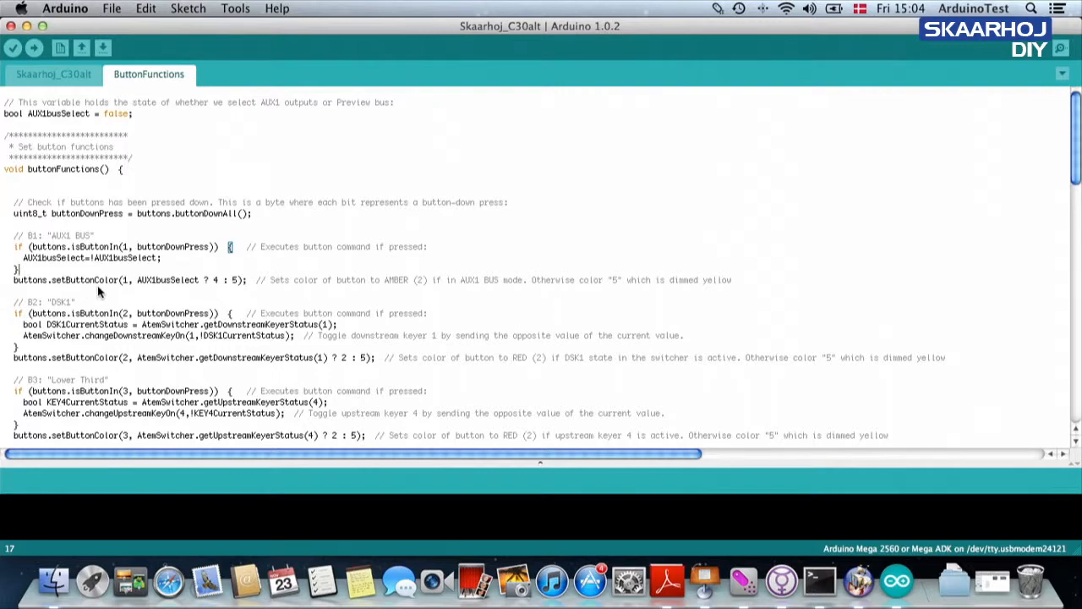
{"action": "mouse_move", "coordinate": [164, 288]}
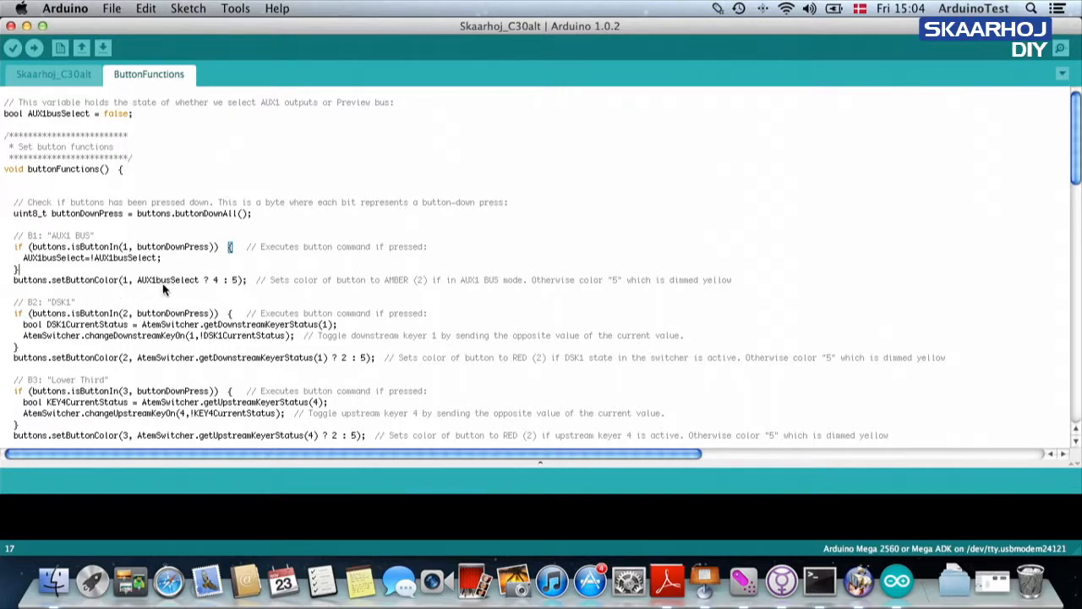
{"action": "mouse_move", "coordinate": [235, 288]}
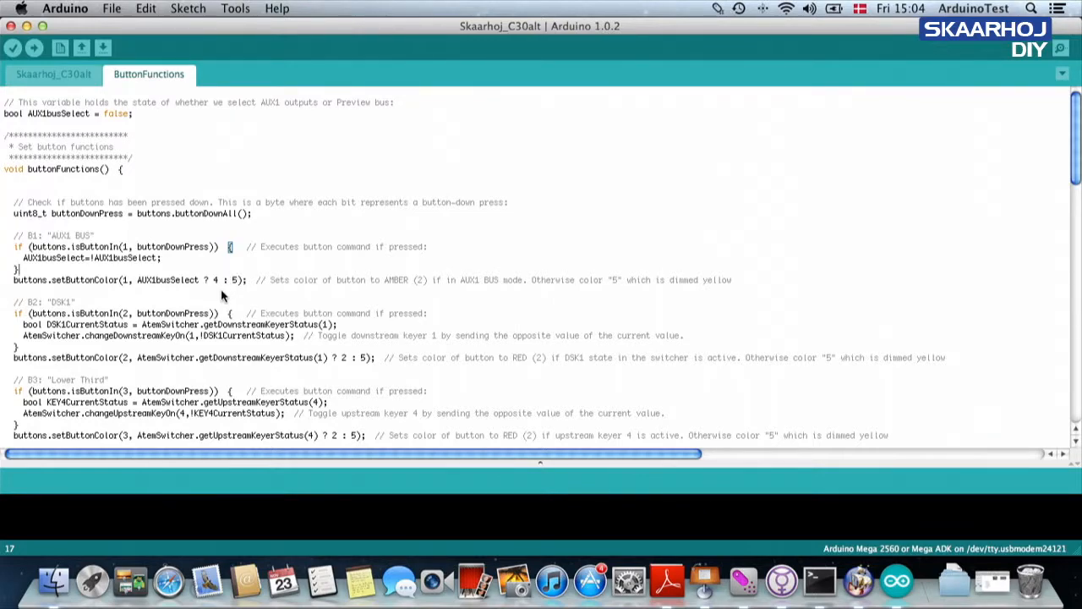
{"action": "mouse_move", "coordinate": [17, 255]}
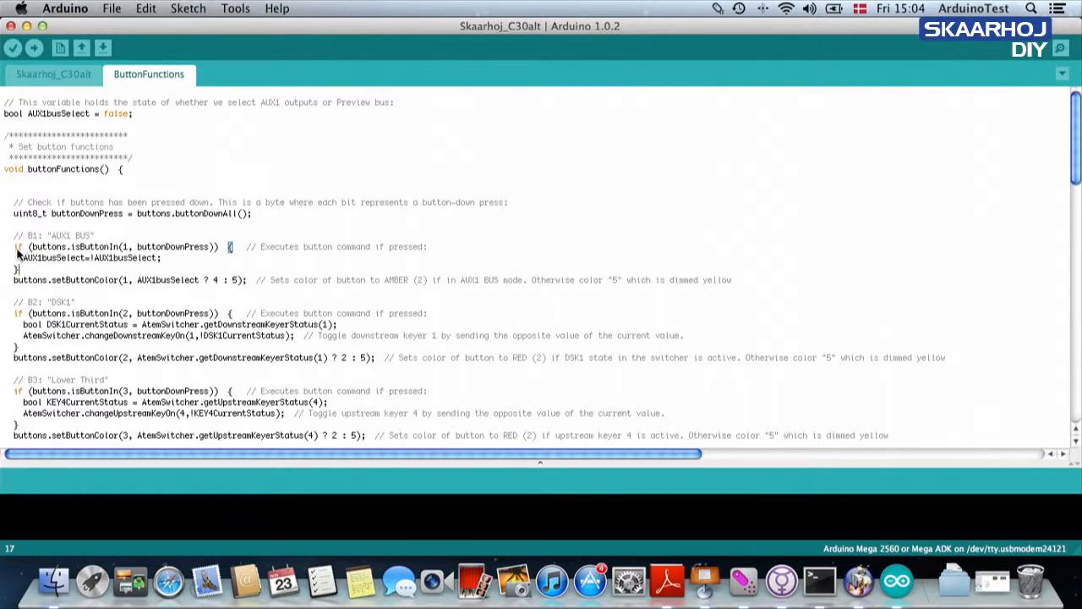
{"action": "left_click_drag", "start_coordinate": [14, 246], "coordinate": [162, 258]}
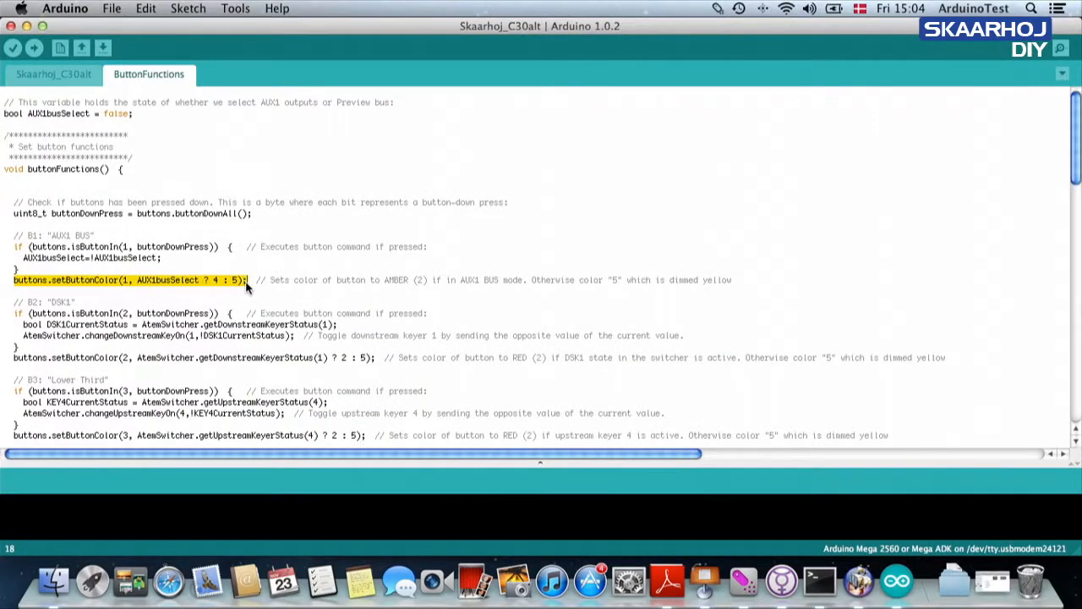
{"action": "mouse_move", "coordinate": [238, 306]}
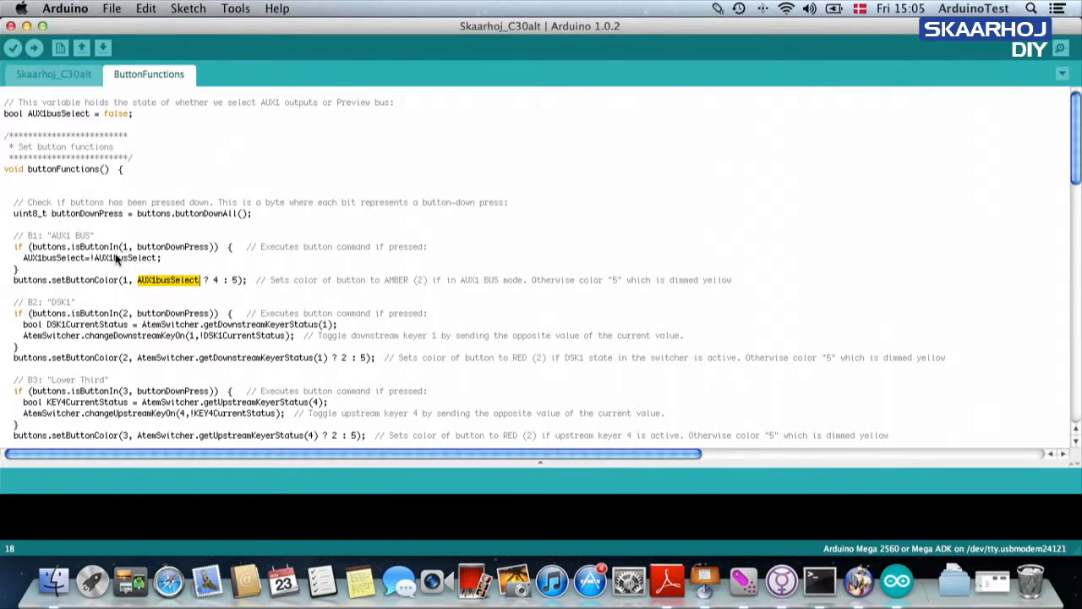
{"action": "mouse_move", "coordinate": [125, 290]}
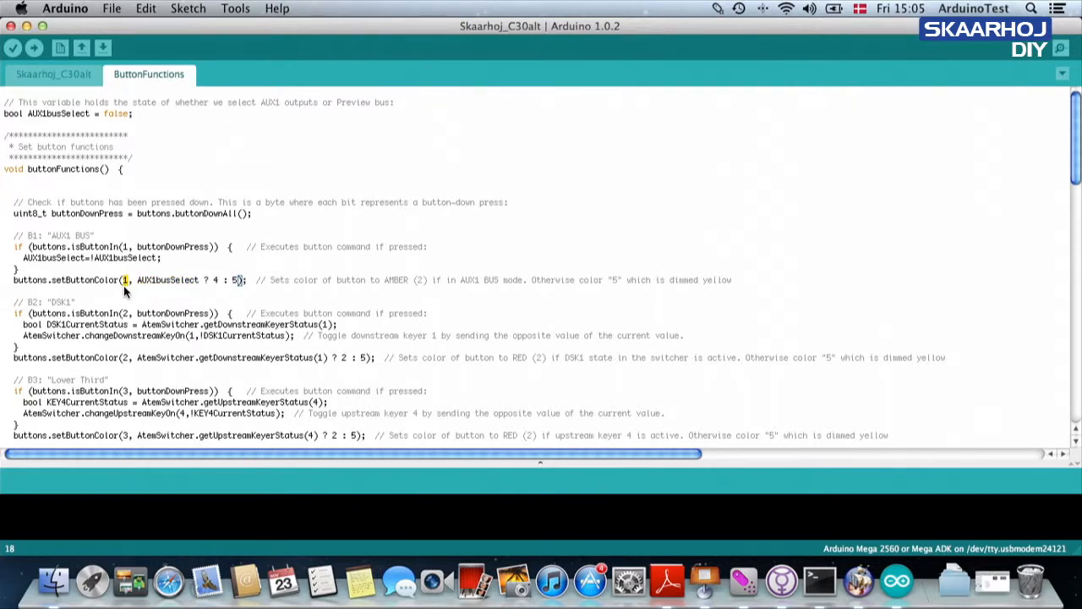
{"action": "double_click", "coordinate": [169, 279]}
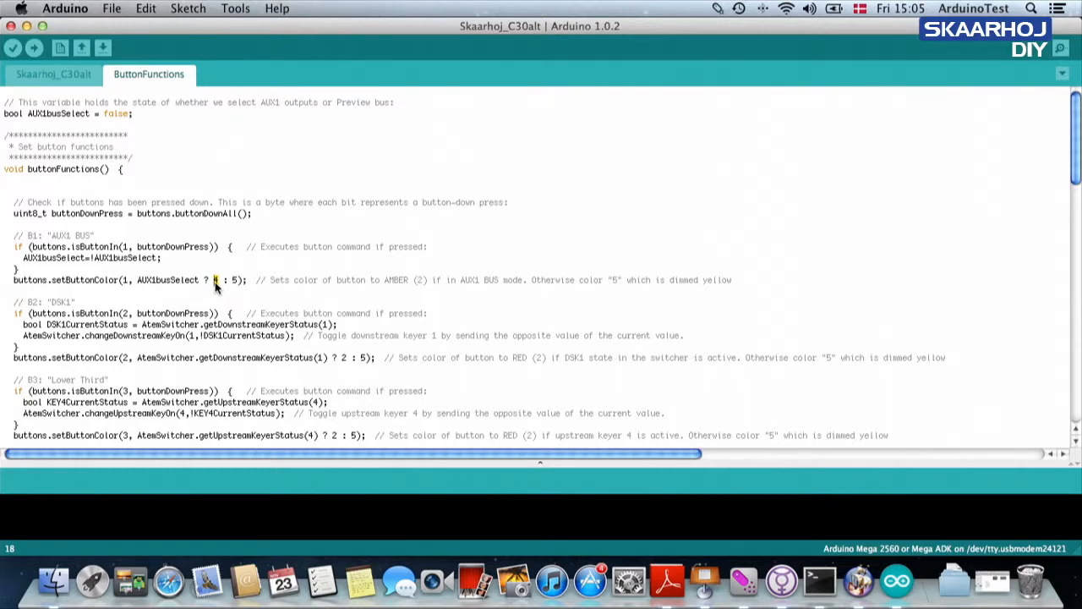
{"action": "mouse_move", "coordinate": [217, 286]}
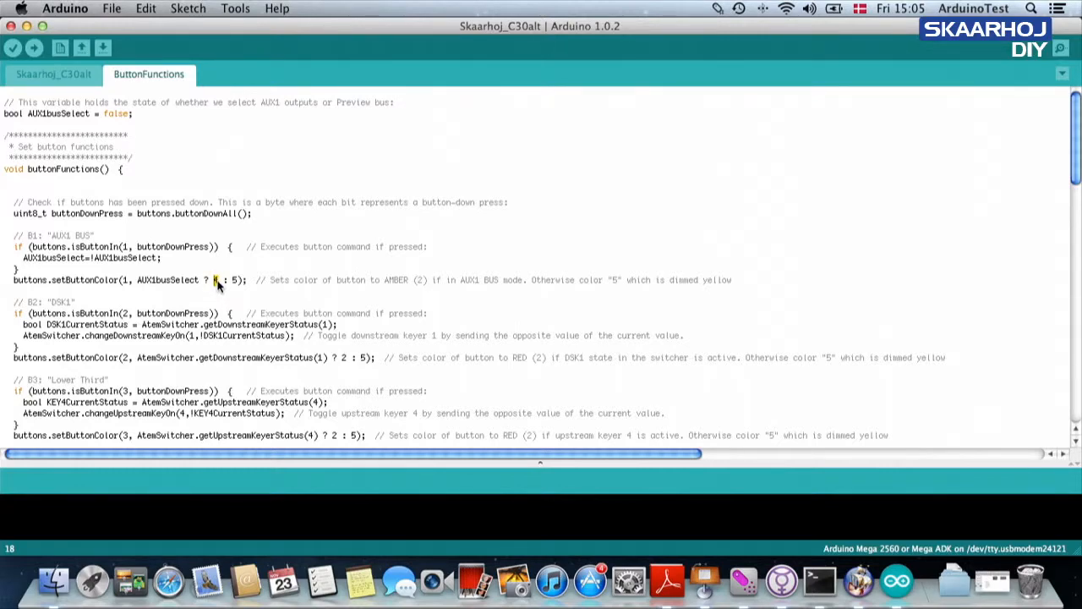
{"action": "mouse_move", "coordinate": [235, 283]}
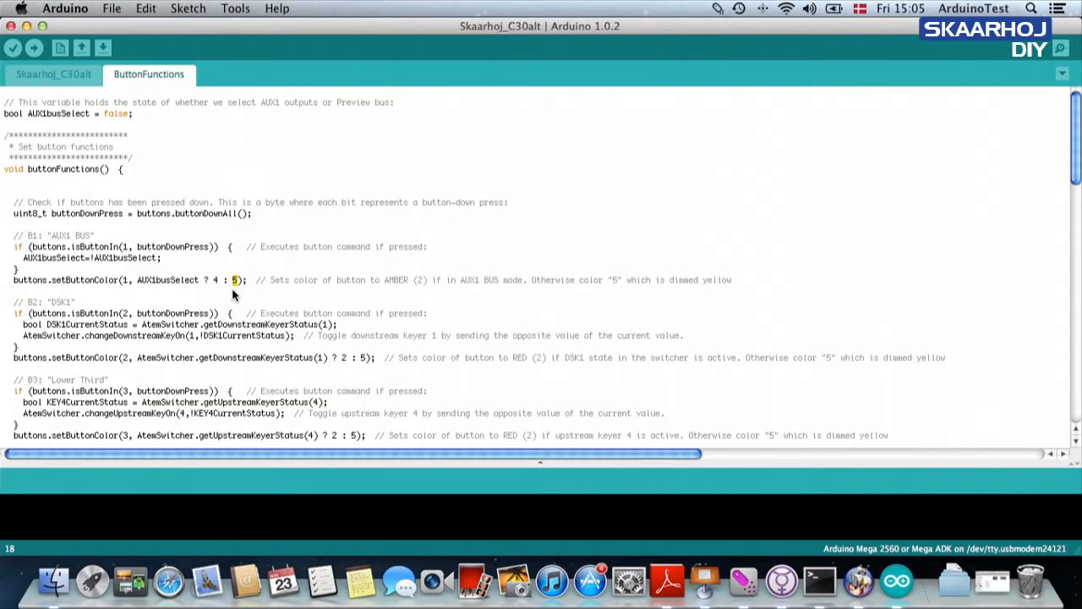
{"action": "mouse_move", "coordinate": [25, 347]}
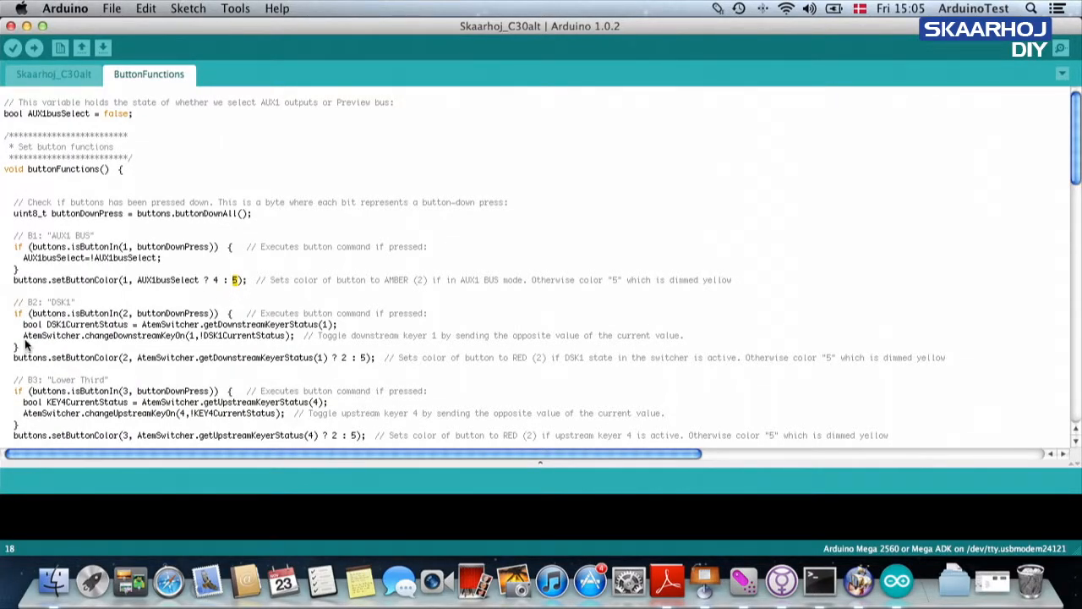
{"action": "left_click_drag", "start_coordinate": [13, 313], "coordinate": [13, 347]}
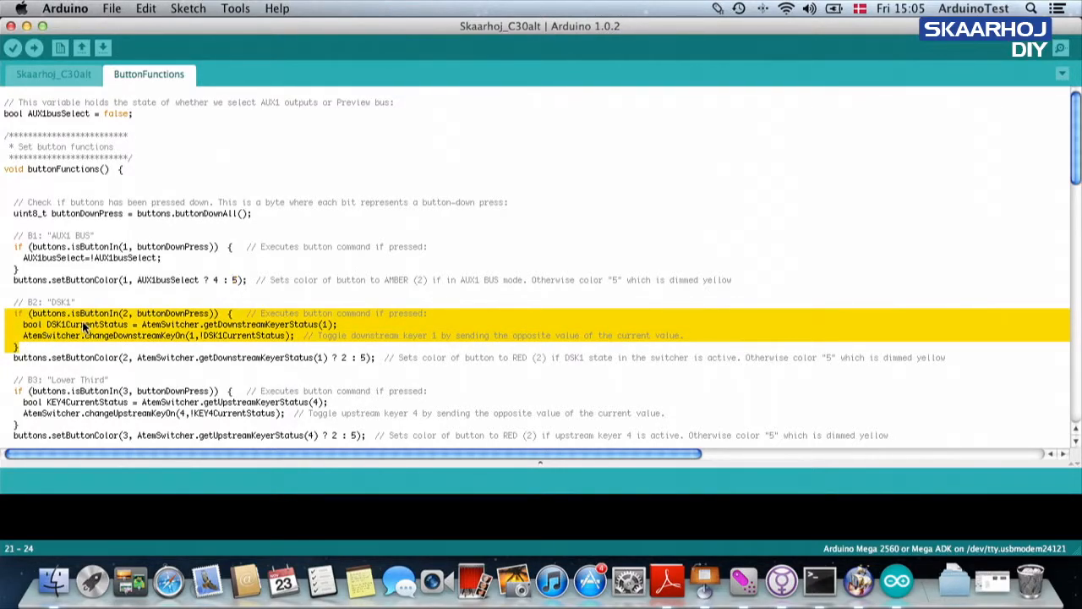
{"action": "mouse_move", "coordinate": [131, 319]}
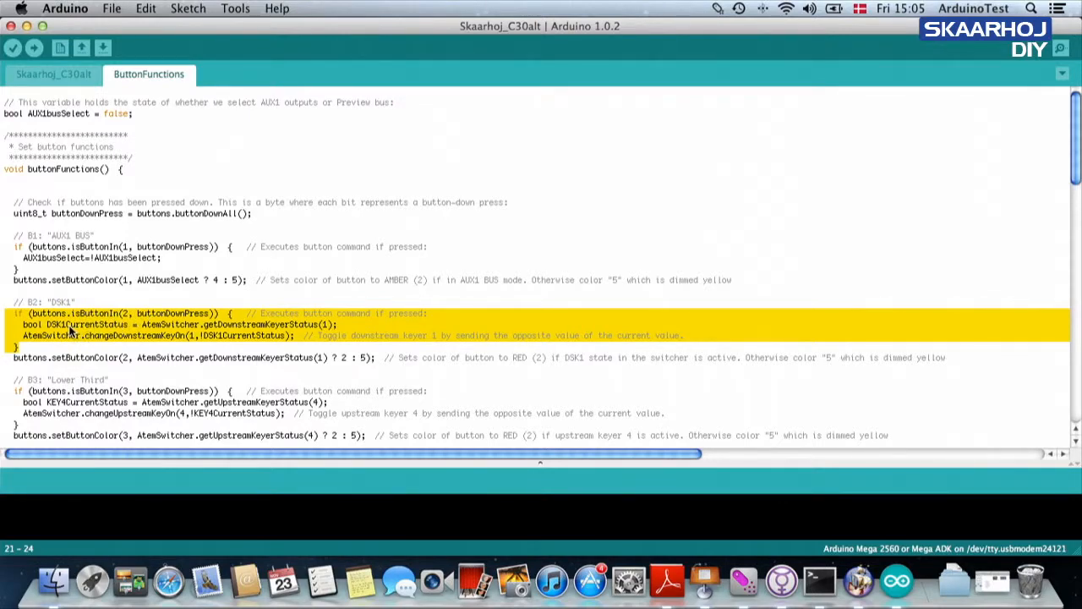
{"action": "double_click", "coordinate": [87, 324]}
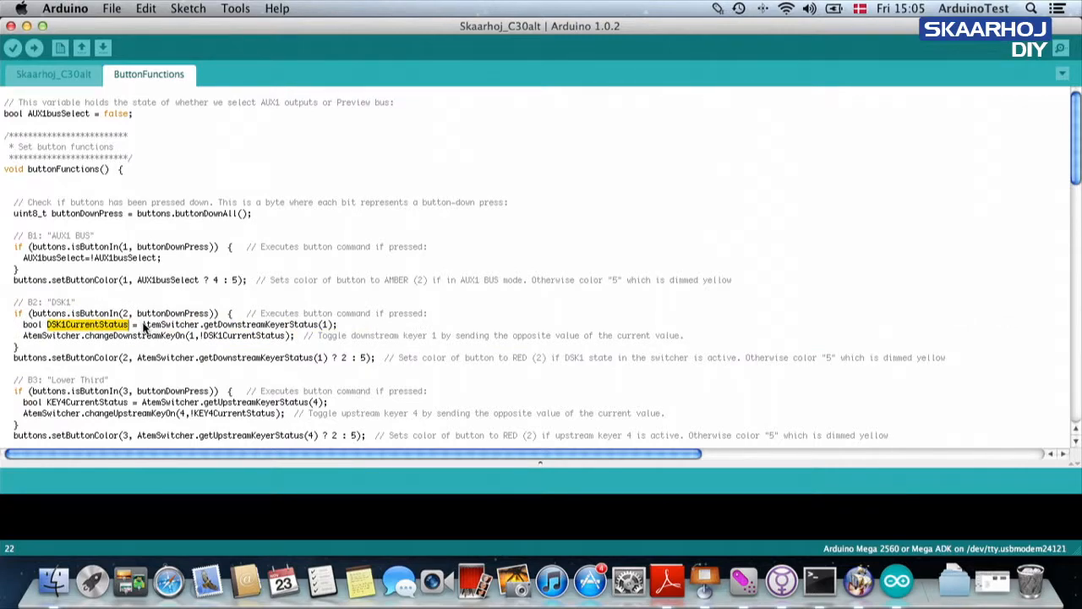
{"action": "double_click", "coordinate": [171, 324]}
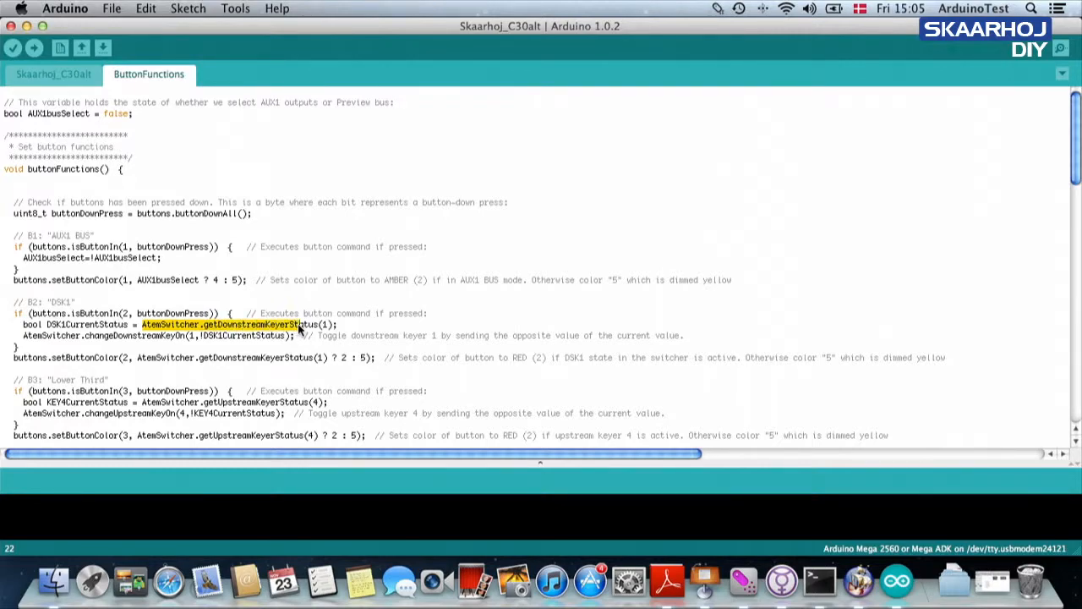
{"action": "left_click", "coordinate": [330, 325]}
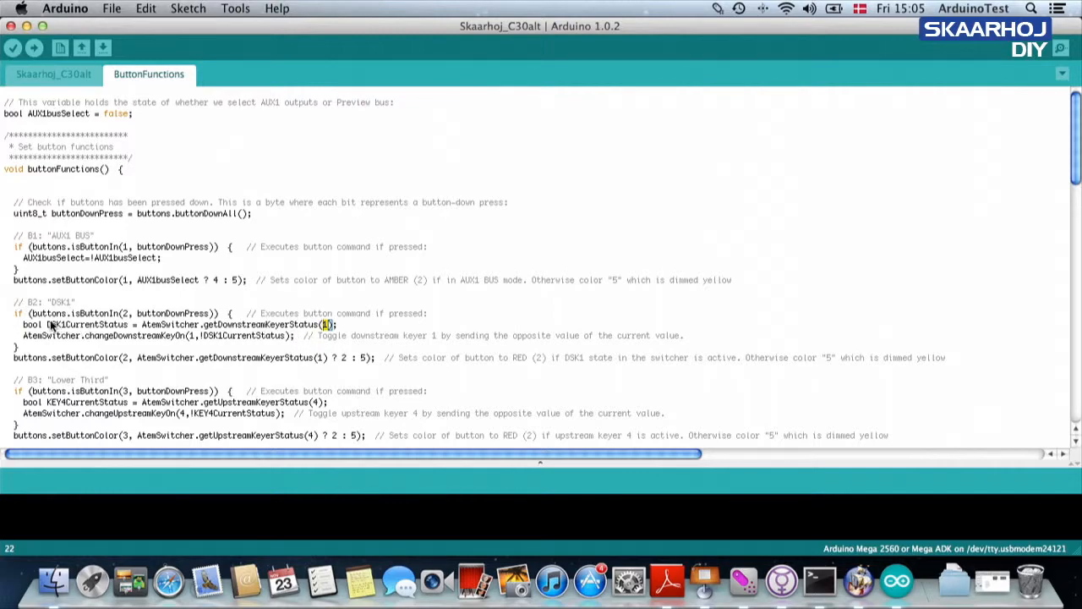
{"action": "double_click", "coordinate": [85, 324]}
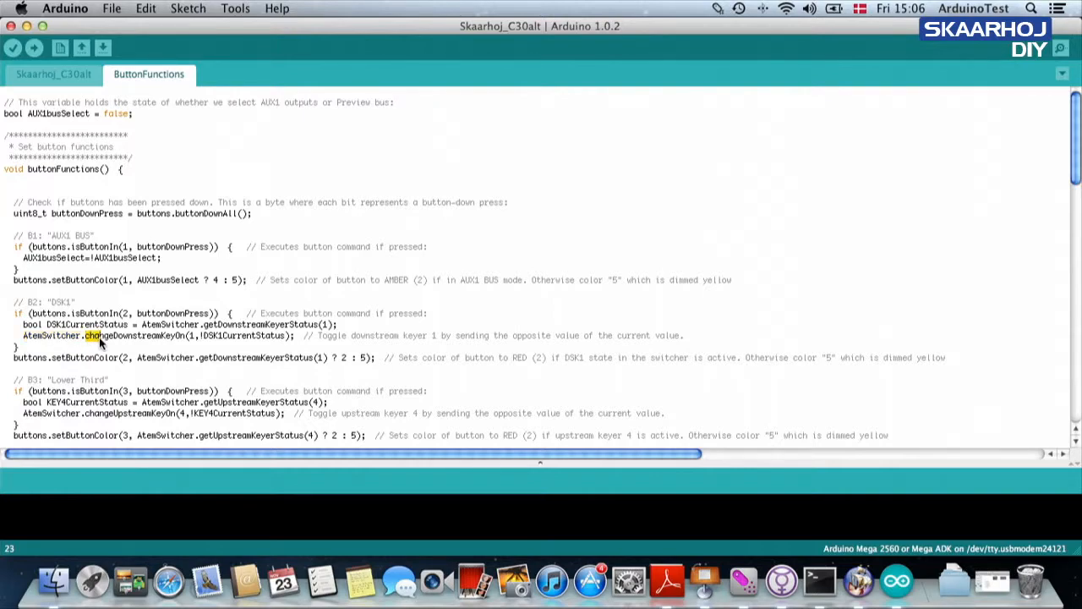
{"action": "double_click", "coordinate": [136, 336]}
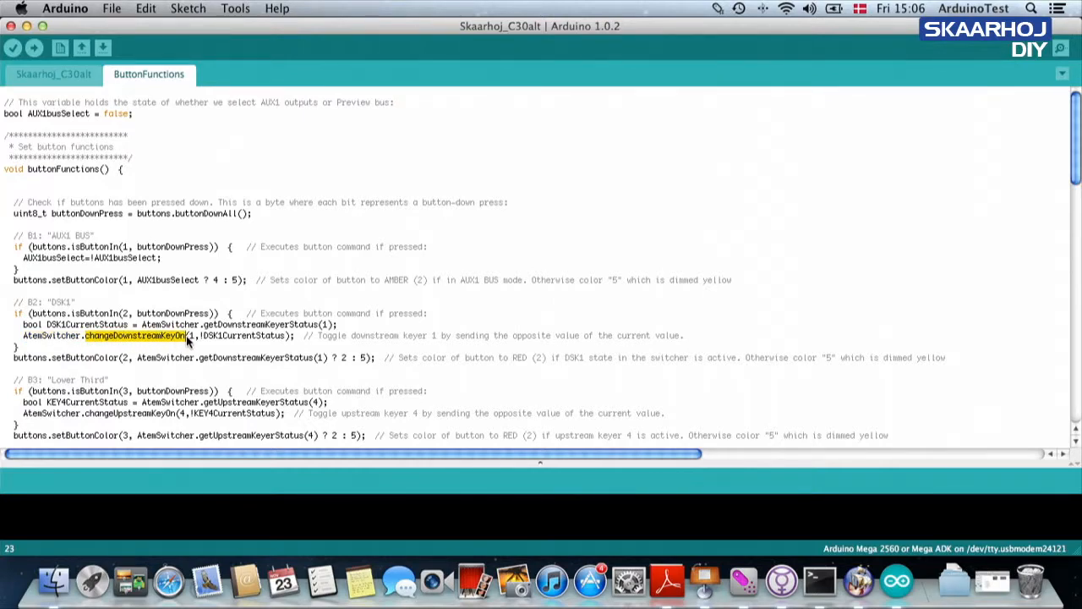
{"action": "left_click", "coordinate": [191, 336]}
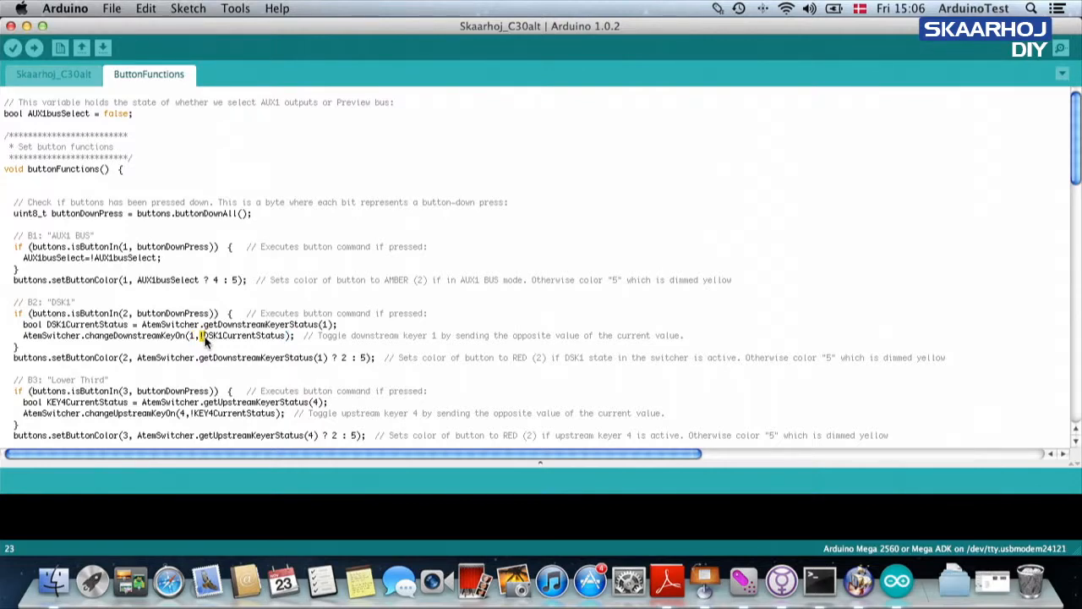
{"action": "double_click", "coordinate": [244, 336]}
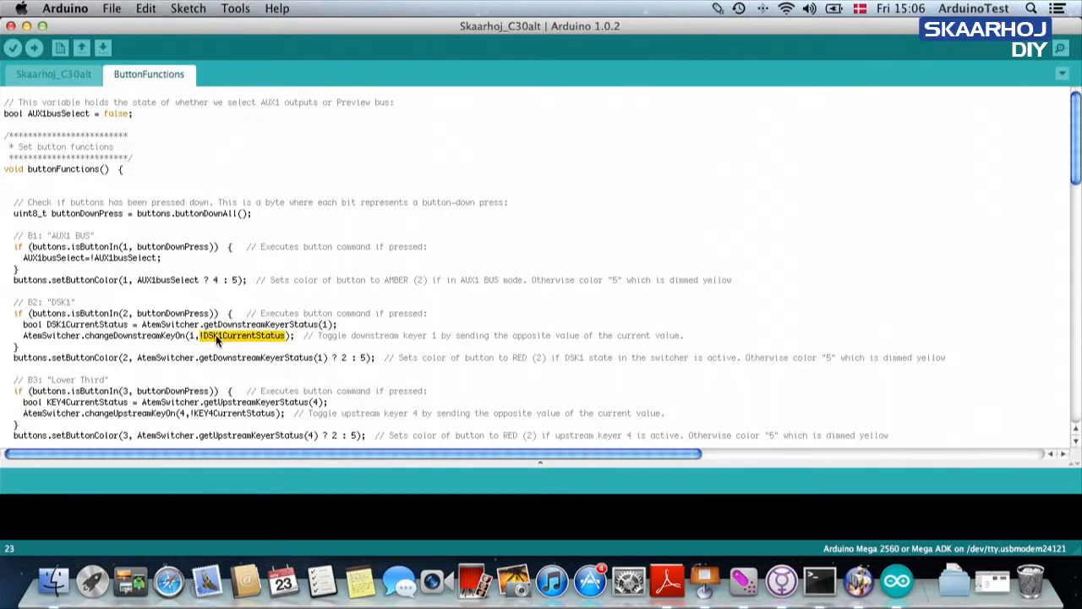
{"action": "mouse_move", "coordinate": [211, 343]}
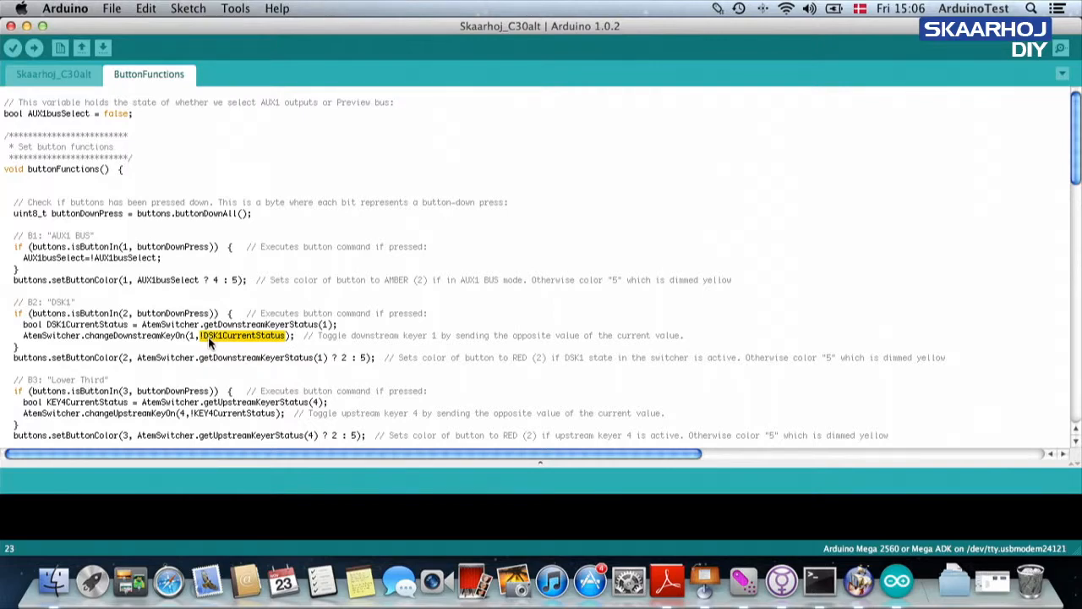
{"action": "mouse_move", "coordinate": [177, 359]}
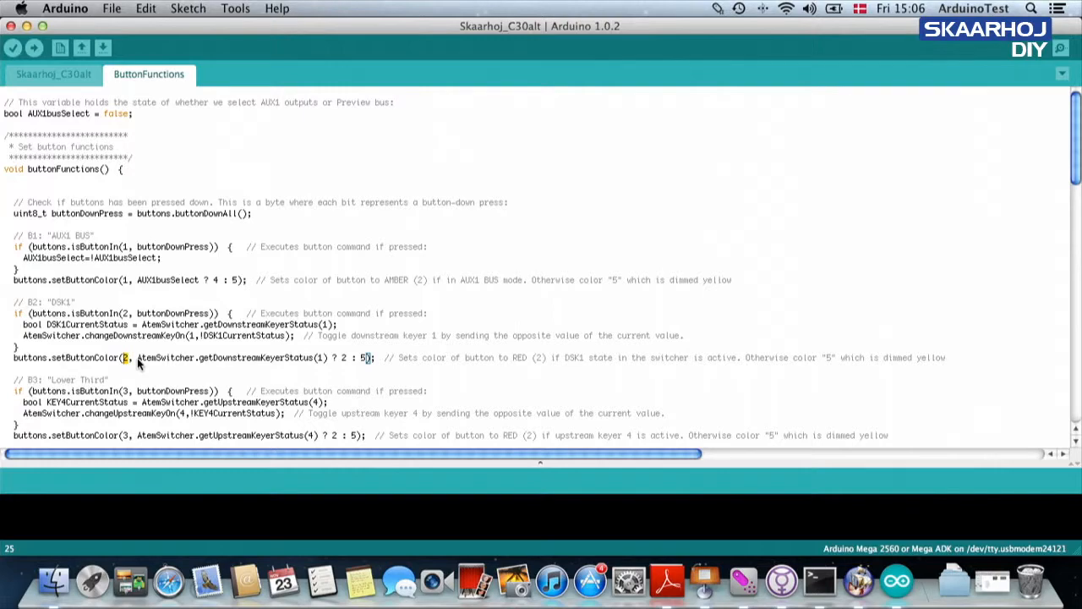
{"action": "double_click", "coordinate": [166, 357]}
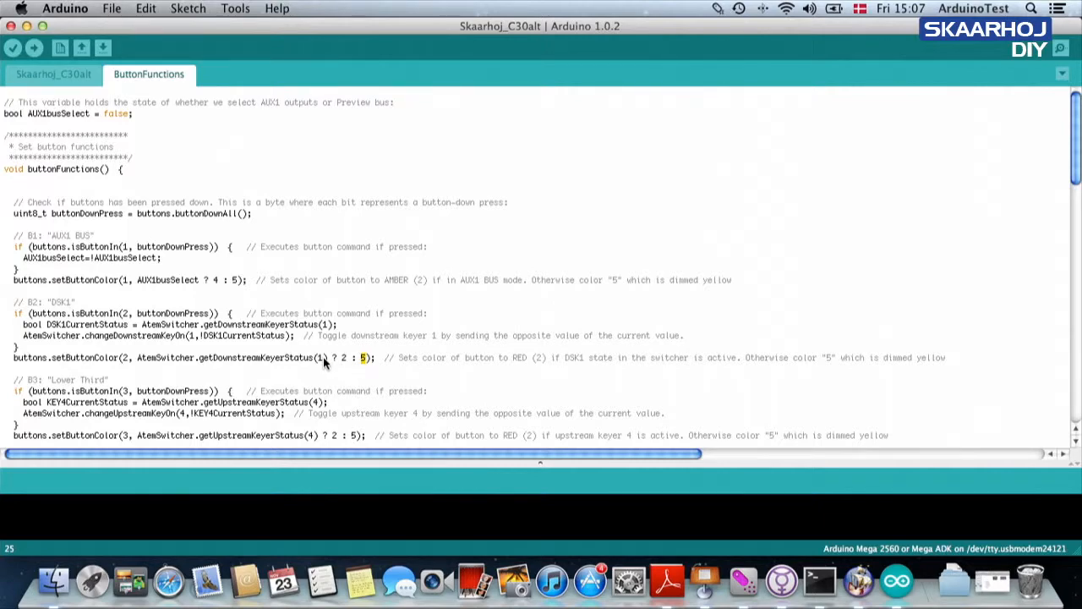
- Scroll down past B2 to the B3 Lower Third upstream keyer handler
{"action": "scroll", "scroll_direction": "down", "scroll_amount": 3}
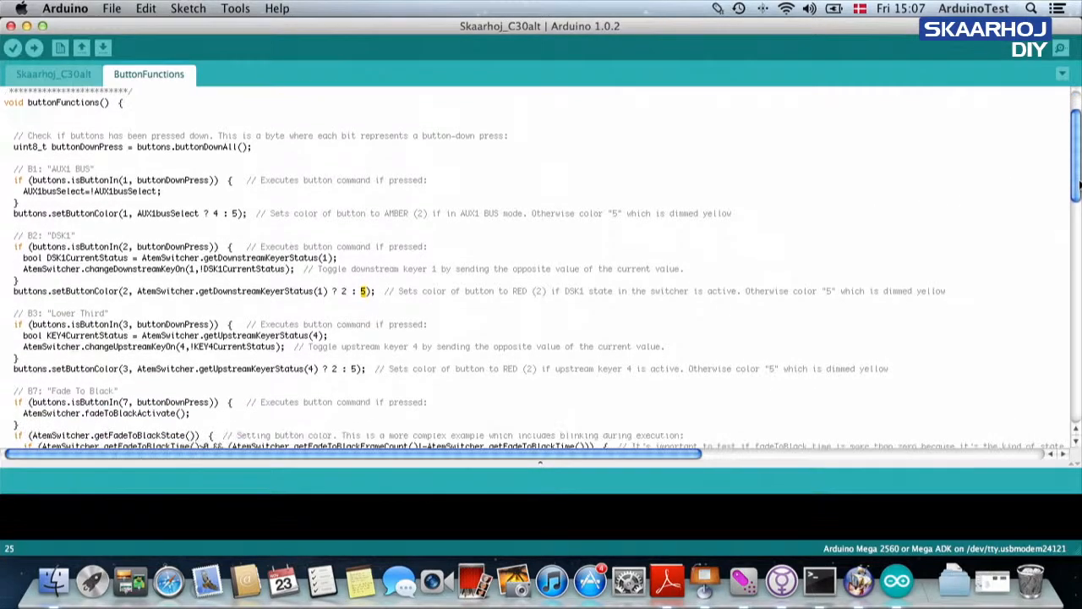
{"action": "scroll", "scroll_direction": "down", "scroll_amount": 3}
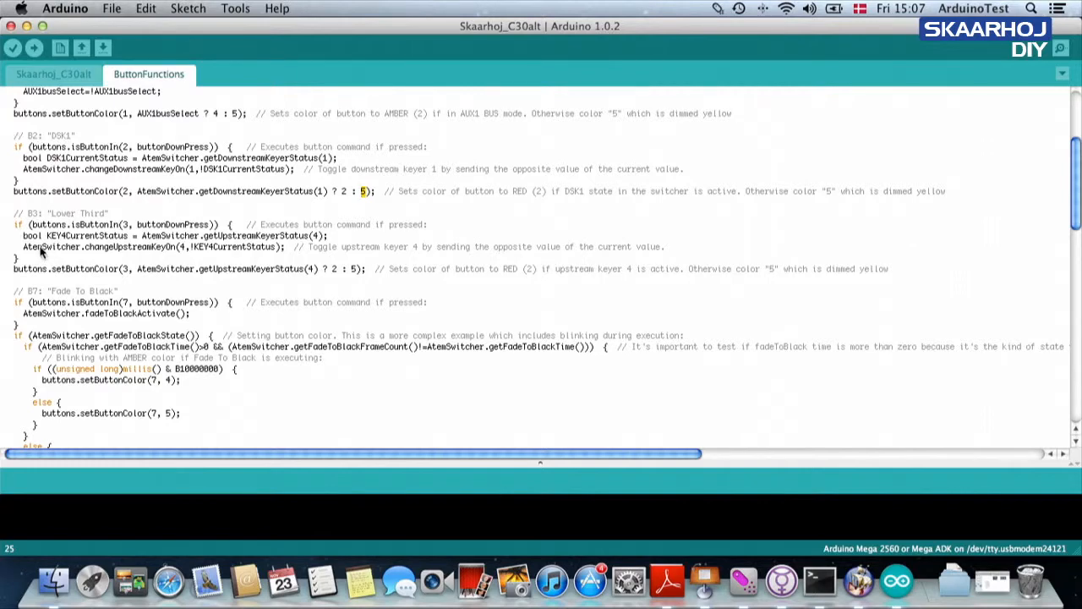
{"action": "mouse_move", "coordinate": [108, 215]}
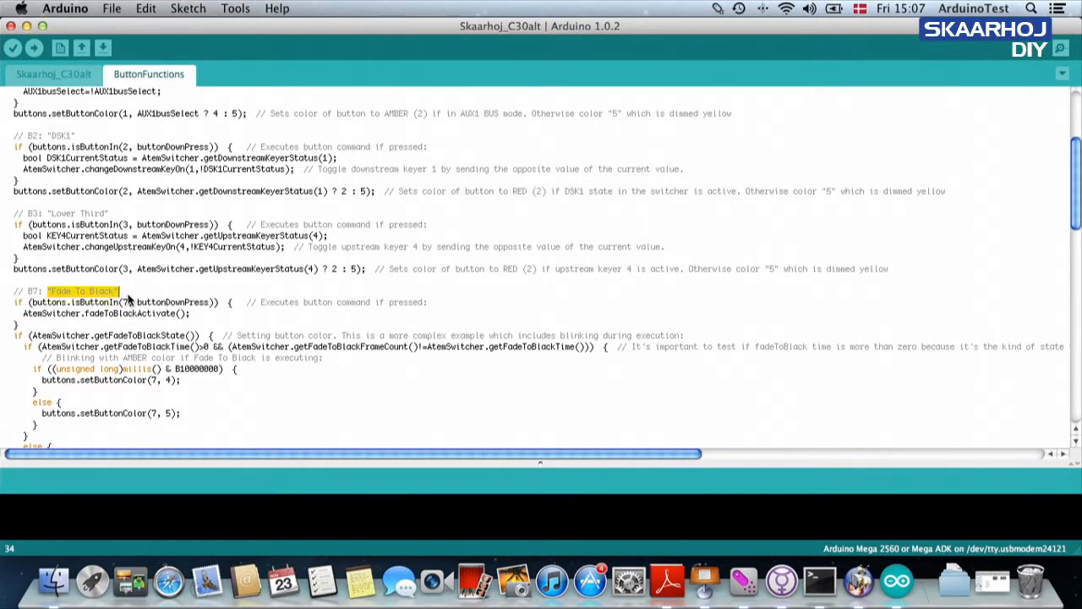
{"action": "mouse_move", "coordinate": [21, 364]}
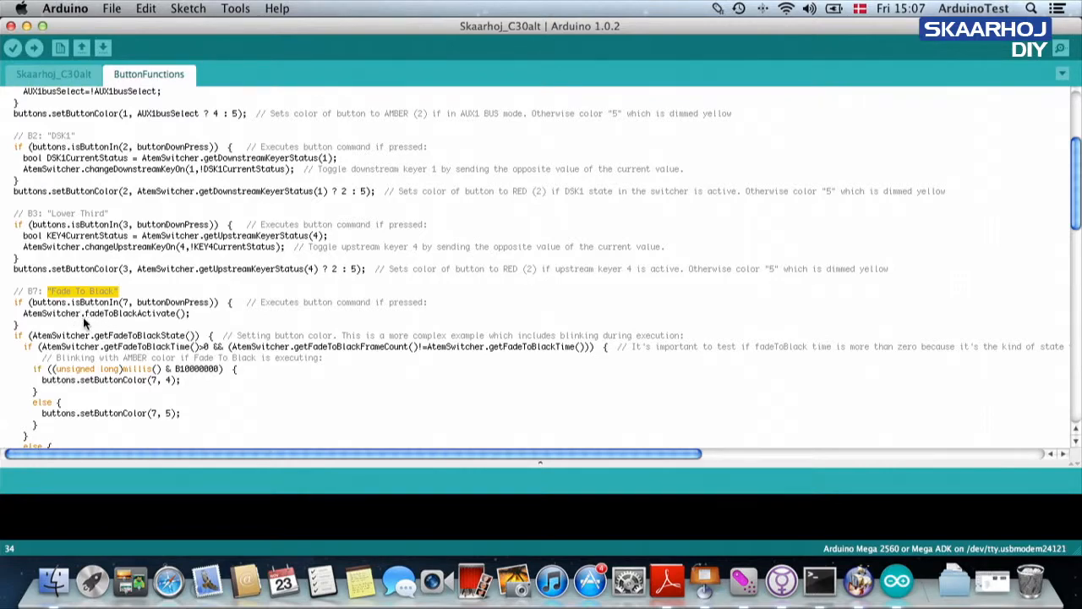
{"action": "mouse_move", "coordinate": [72, 325]}
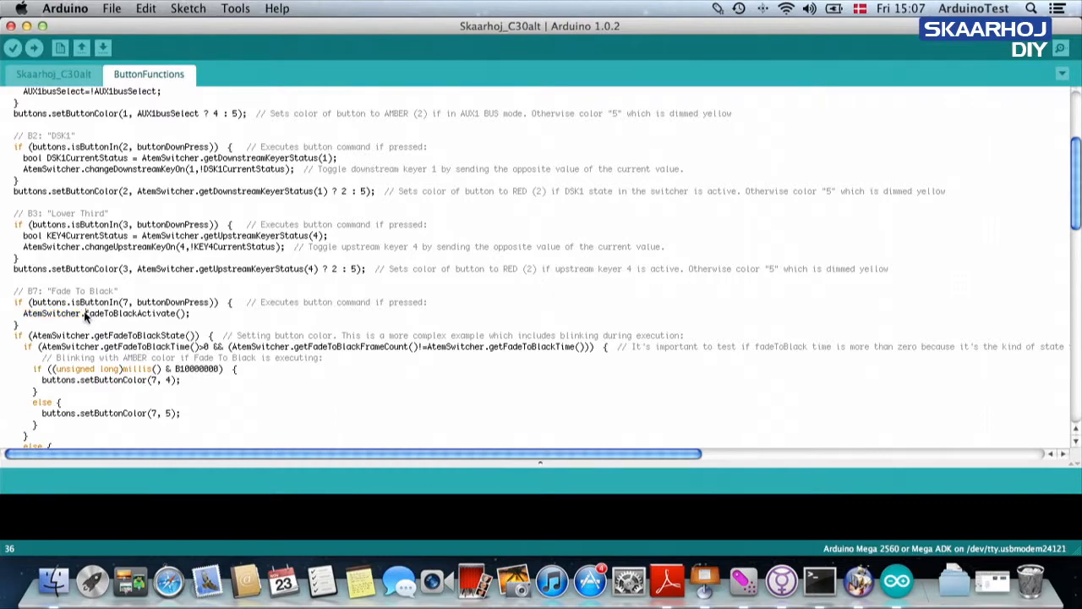
{"action": "double_click", "coordinate": [135, 313]}
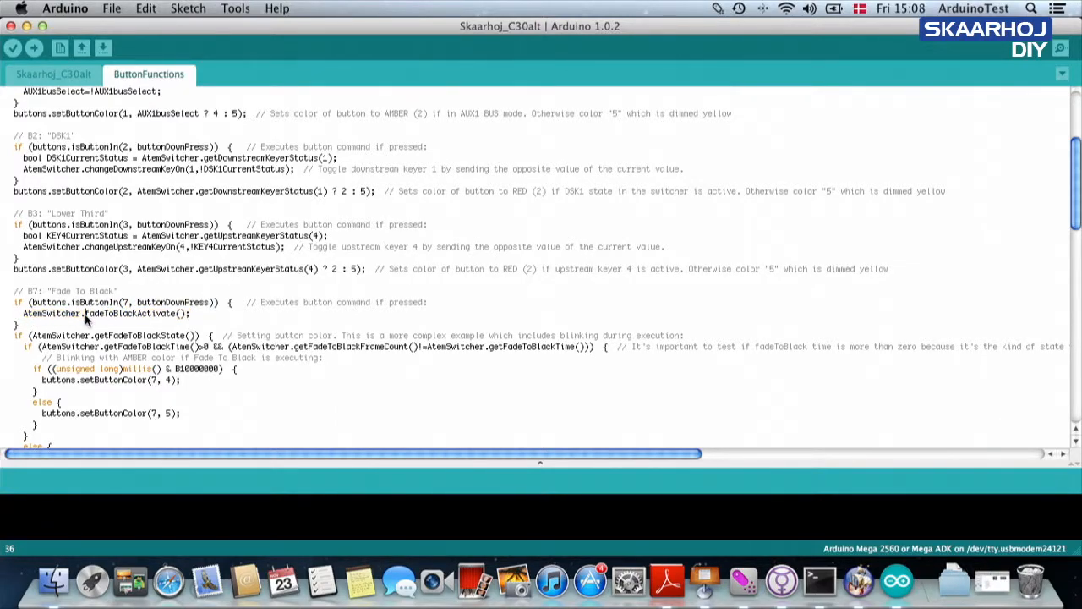
{"action": "double_click", "coordinate": [131, 313]}
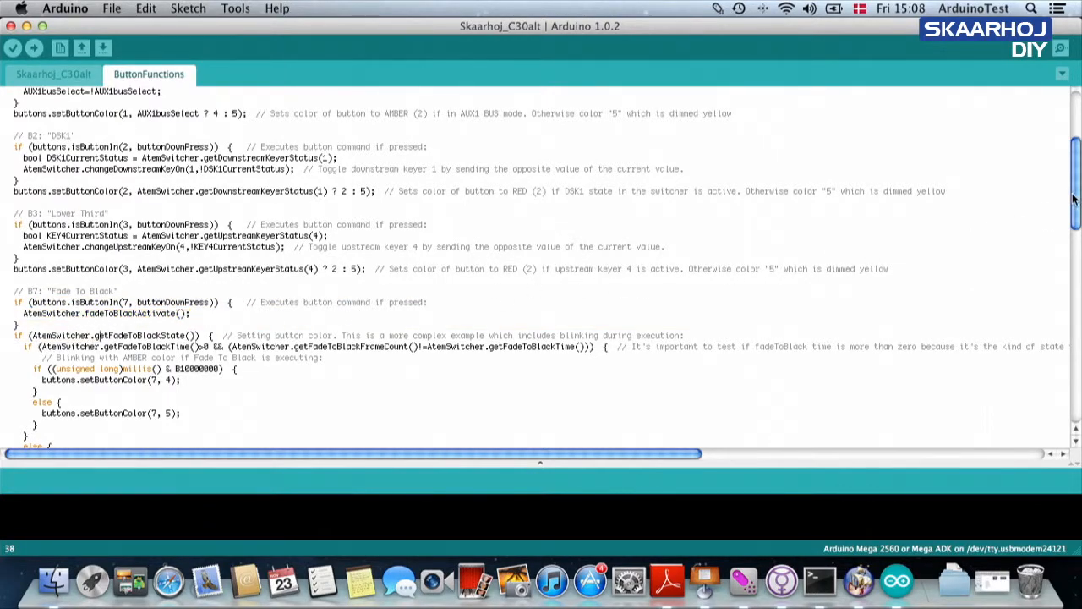
- Show the B7 Fade To Black blinking colour logic and select its millis() timing expression
{"action": "scroll", "scroll_direction": "down", "scroll_amount": 3}
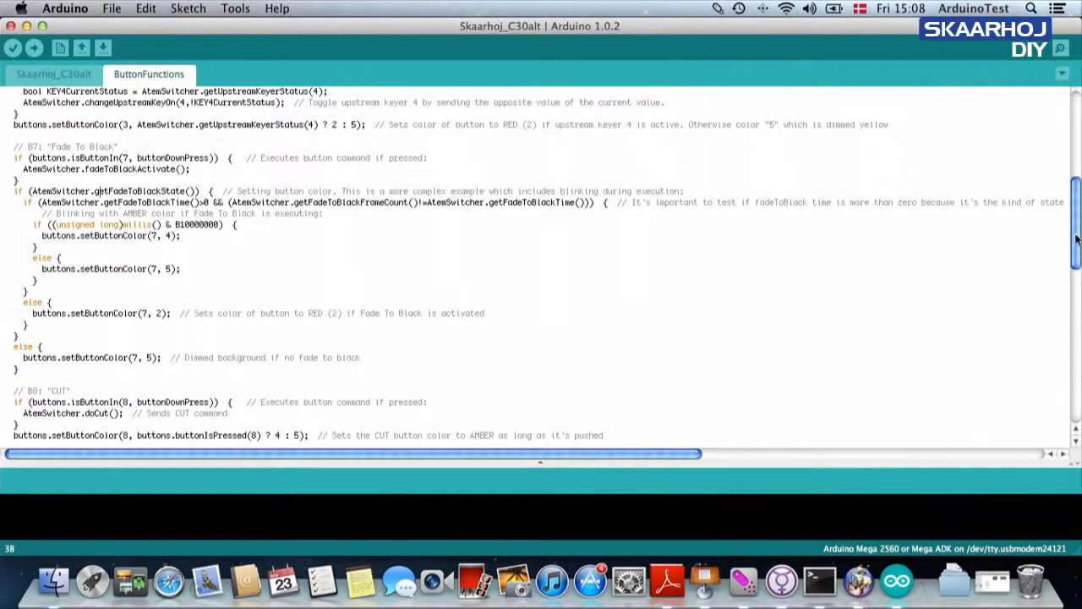
{"action": "left_click_drag", "start_coordinate": [21, 190], "coordinate": [47, 349]}
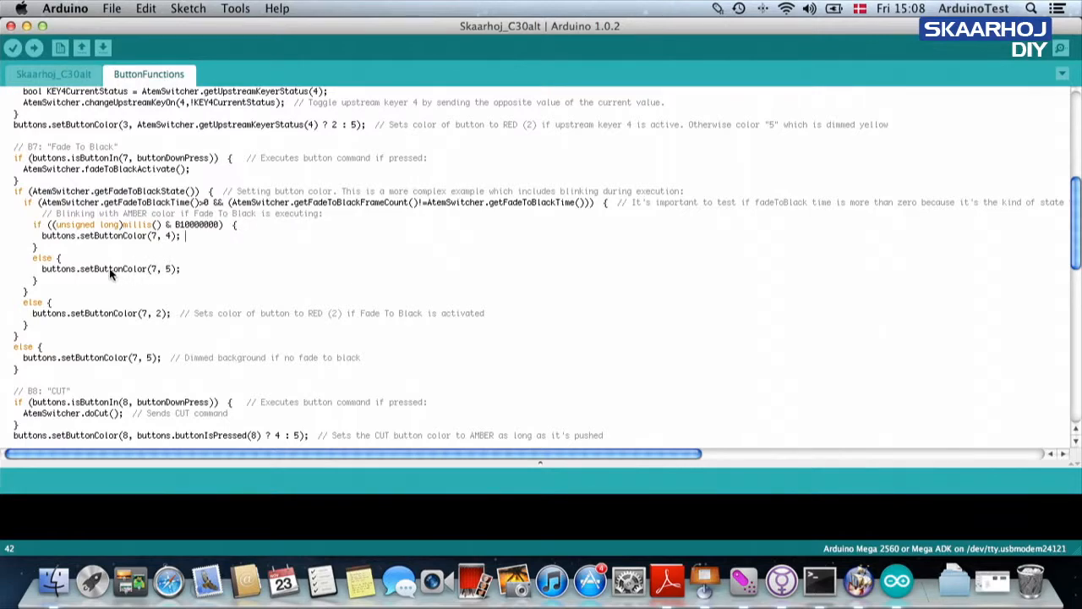
{"action": "mouse_move", "coordinate": [90, 376]}
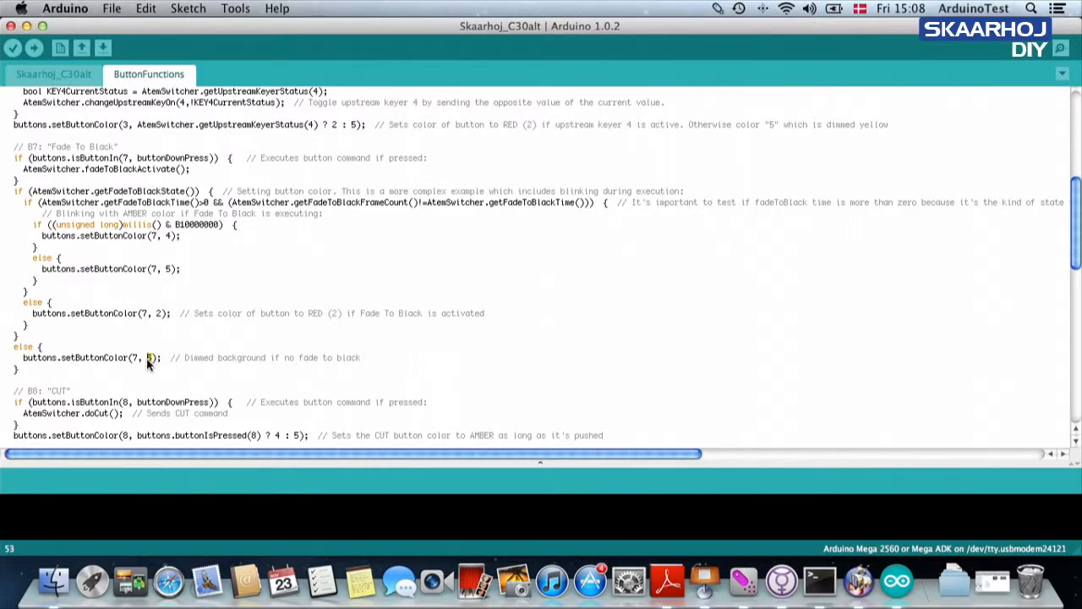
{"action": "mouse_move", "coordinate": [133, 246]}
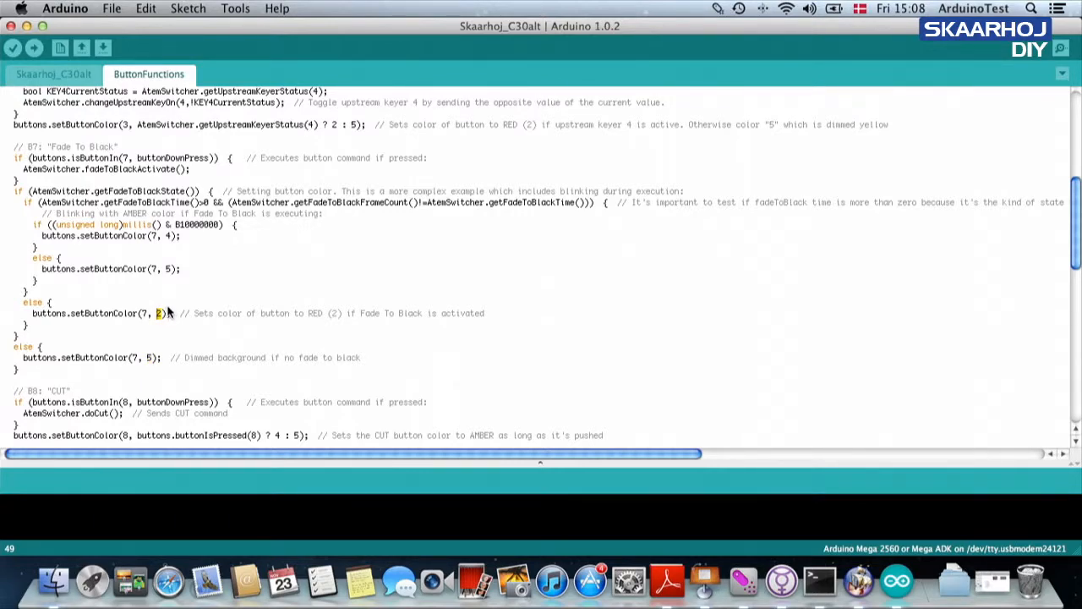
{"action": "mouse_move", "coordinate": [131, 291]}
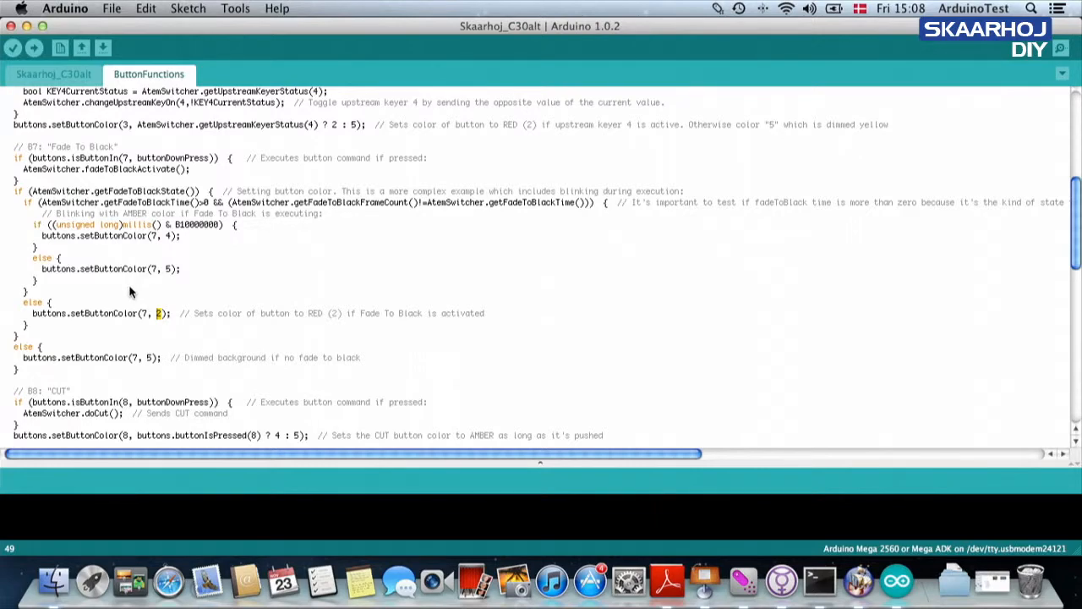
{"action": "mouse_move", "coordinate": [142, 362]}
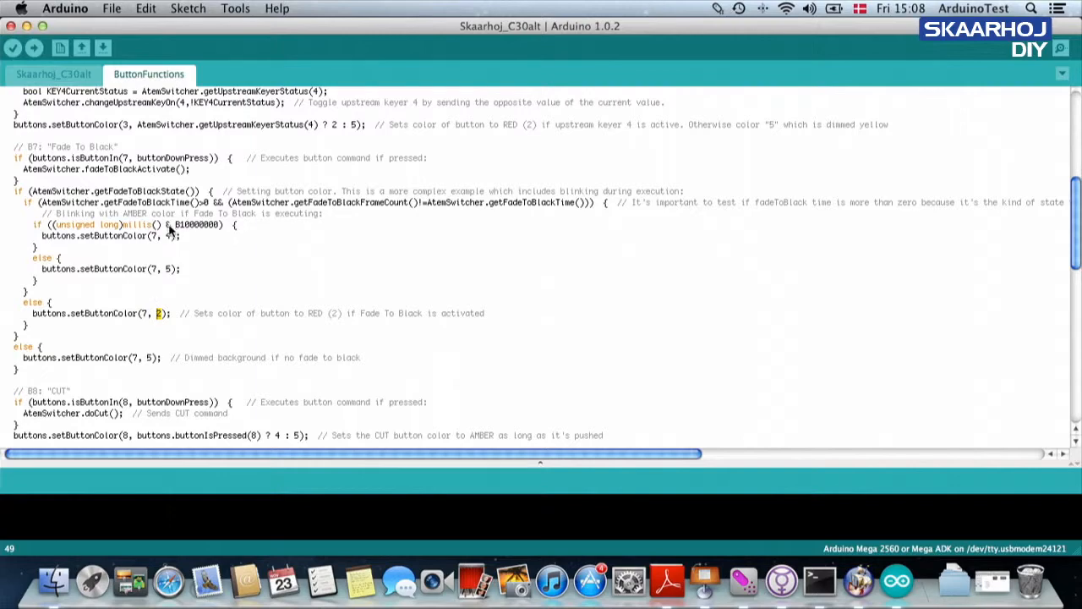
{"action": "double_click", "coordinate": [197, 224]}
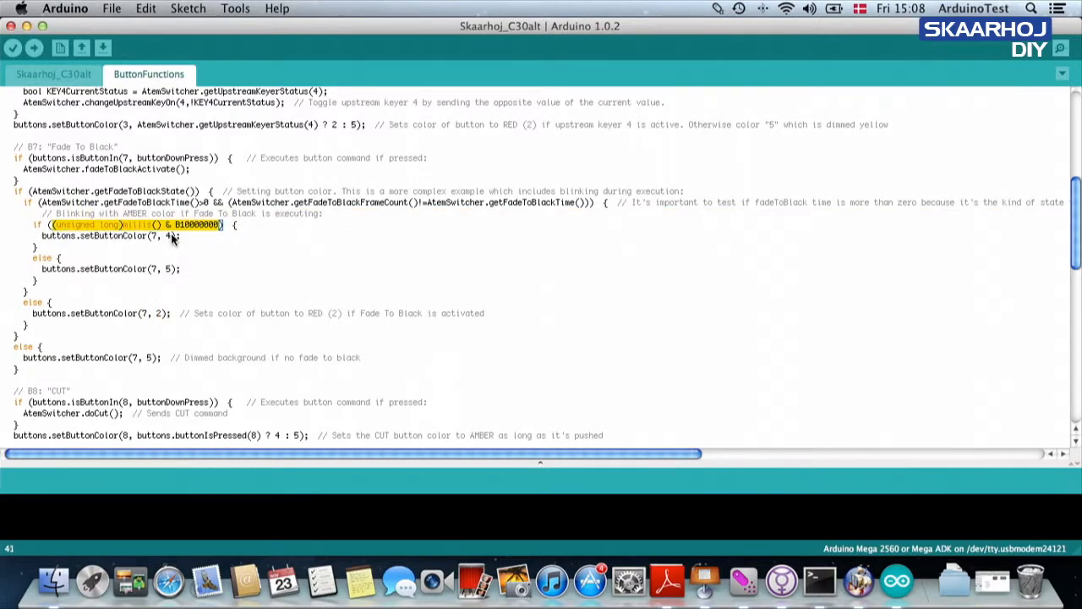
{"action": "mouse_move", "coordinate": [169, 241]}
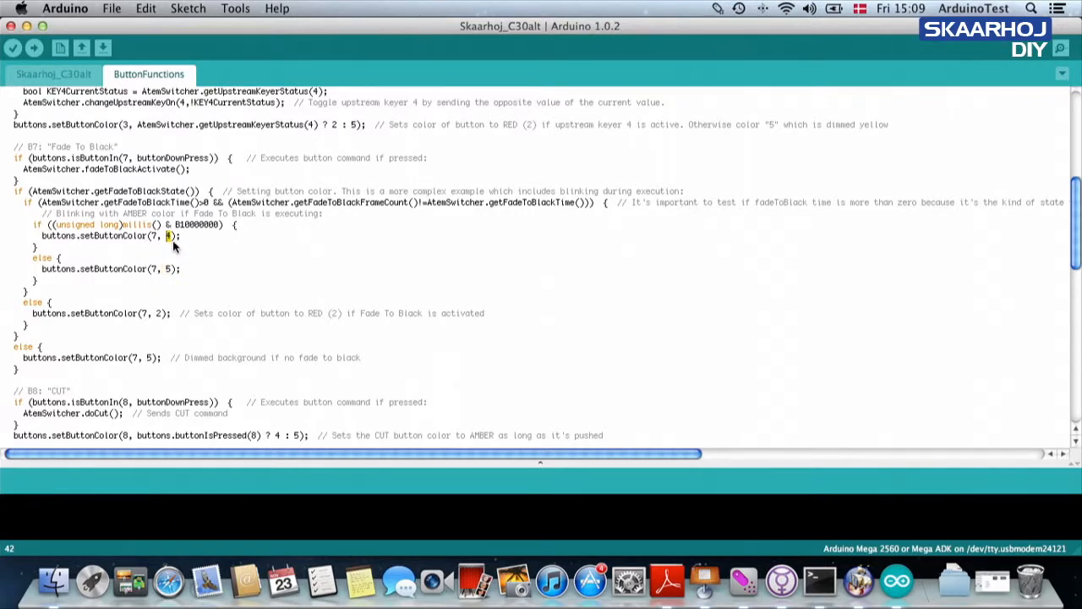
{"action": "mouse_move", "coordinate": [161, 258]}
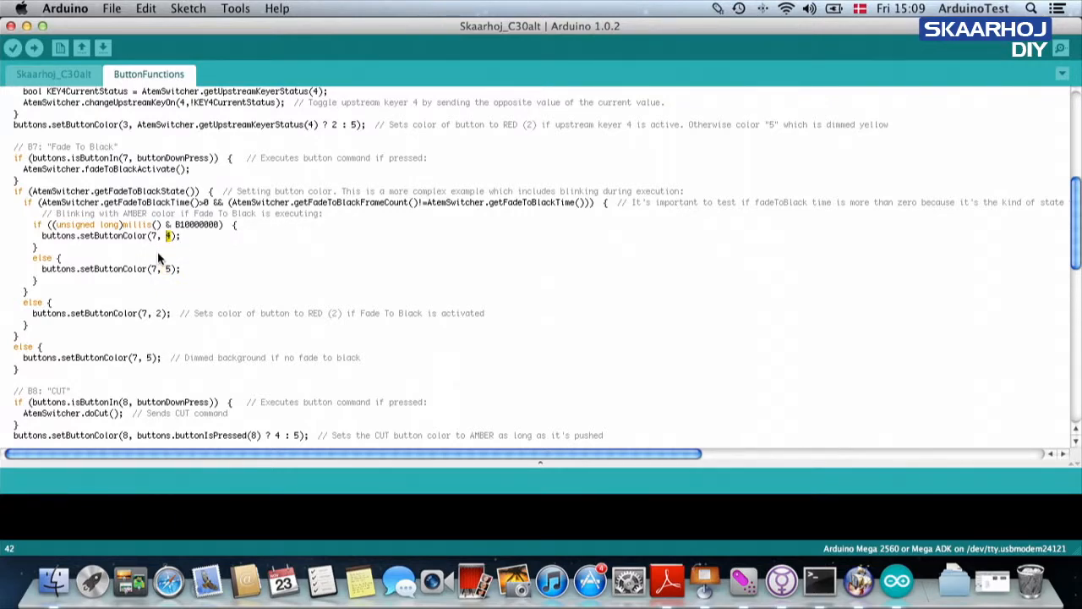
{"action": "mouse_move", "coordinate": [233, 305]}
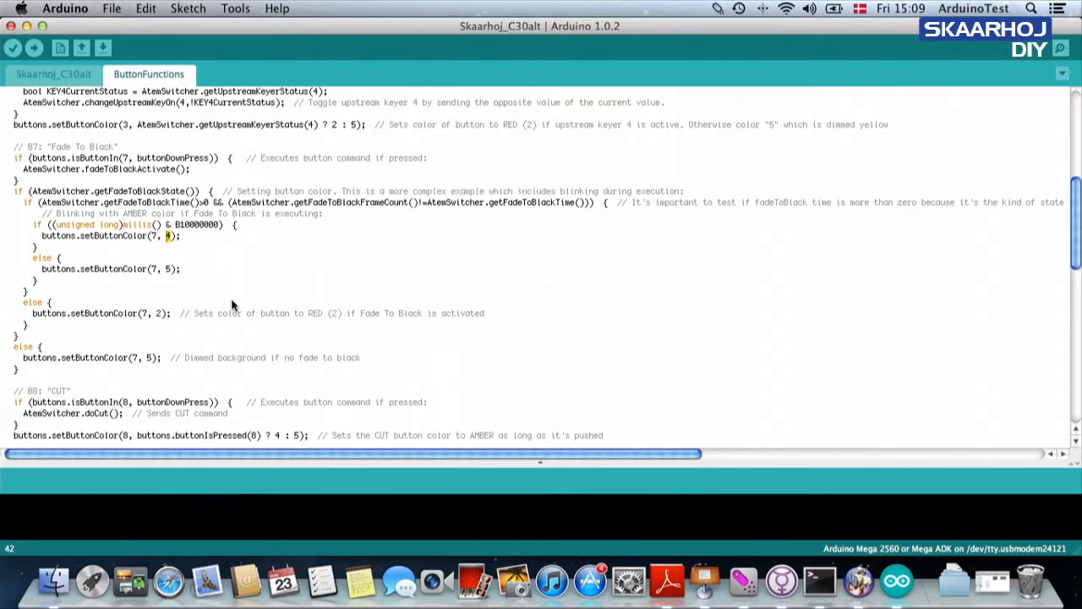
{"action": "scroll", "scroll_direction": "down", "scroll_amount": 3}
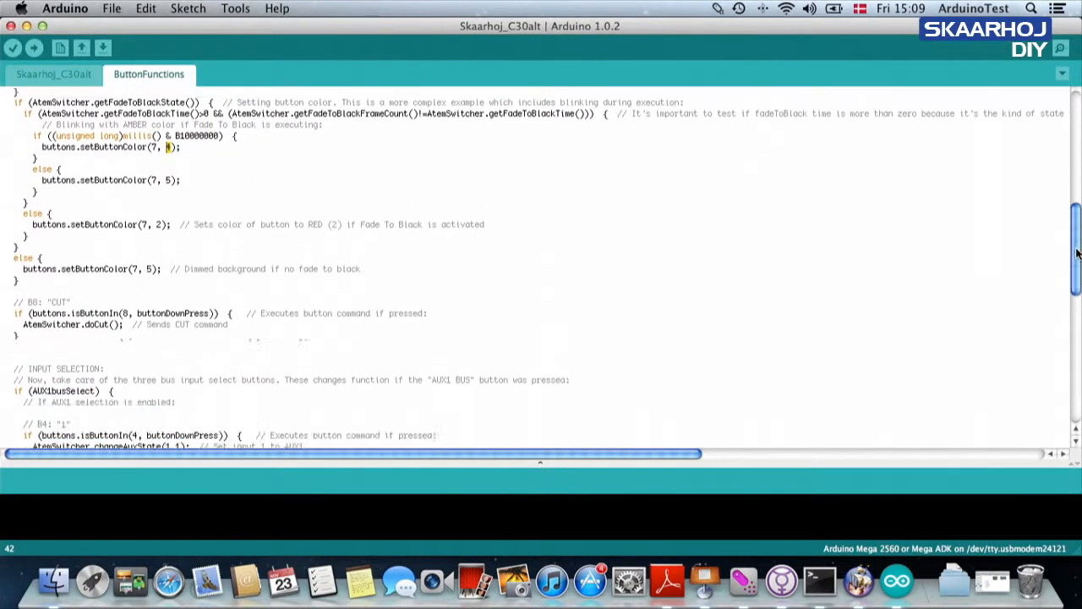
- Highlight the B8 CUT setButtonColor line, marking button 8 and amber value 4
{"action": "scroll", "scroll_direction": "down", "scroll_amount": 3}
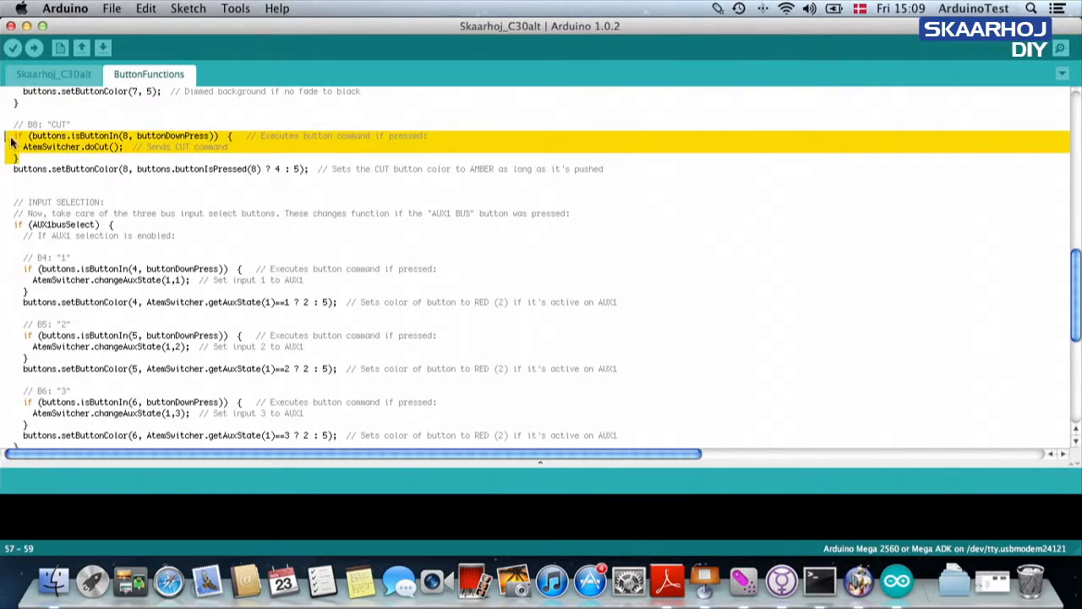
{"action": "left_click", "coordinate": [127, 142]}
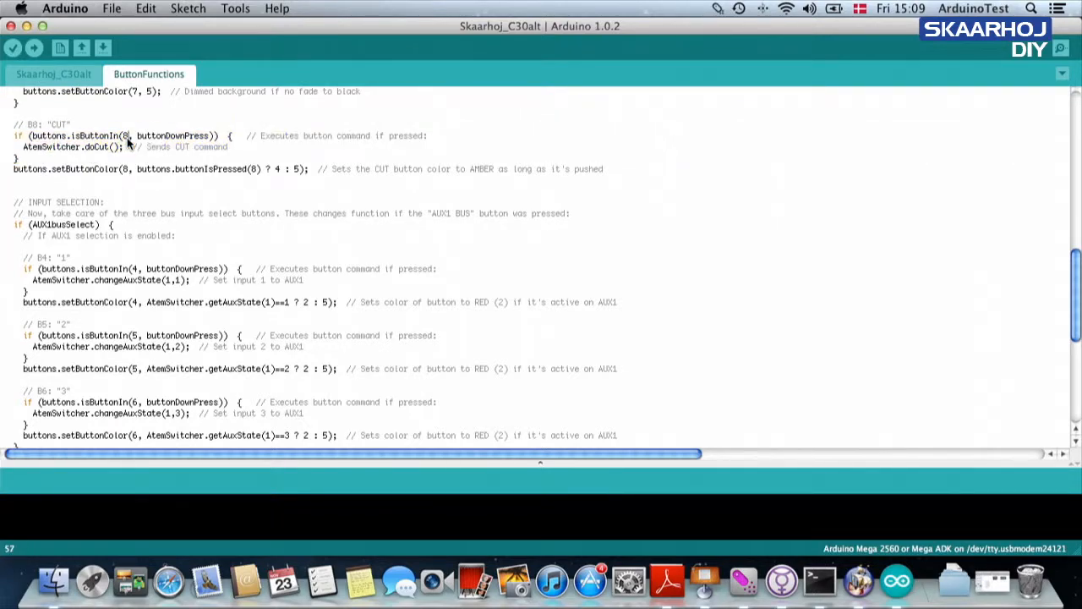
{"action": "double_click", "coordinate": [100, 146]}
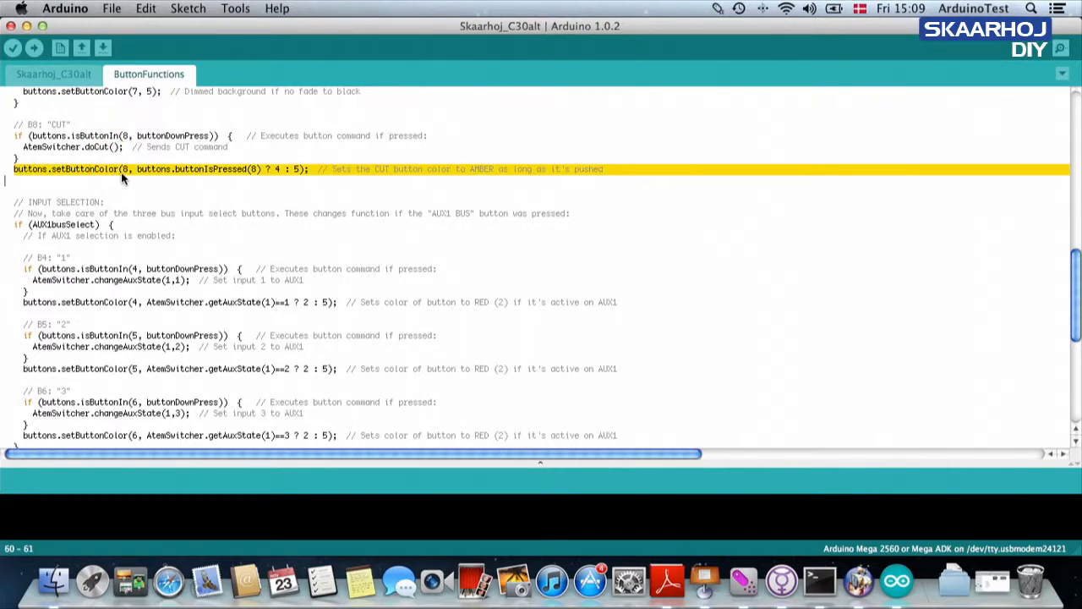
{"action": "left_click", "coordinate": [126, 168]}
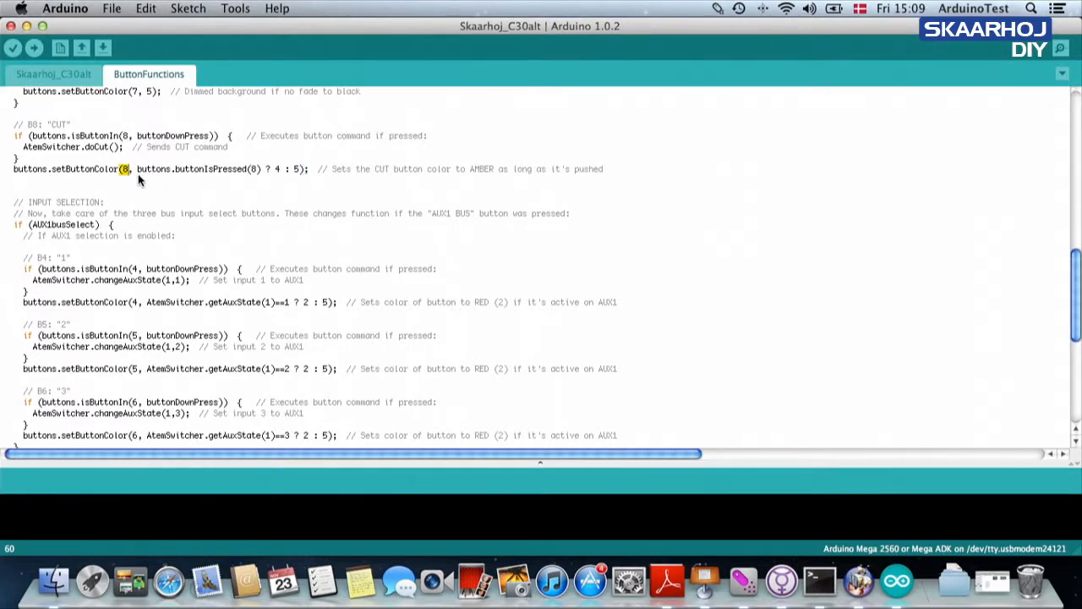
{"action": "mouse_move", "coordinate": [262, 175]}
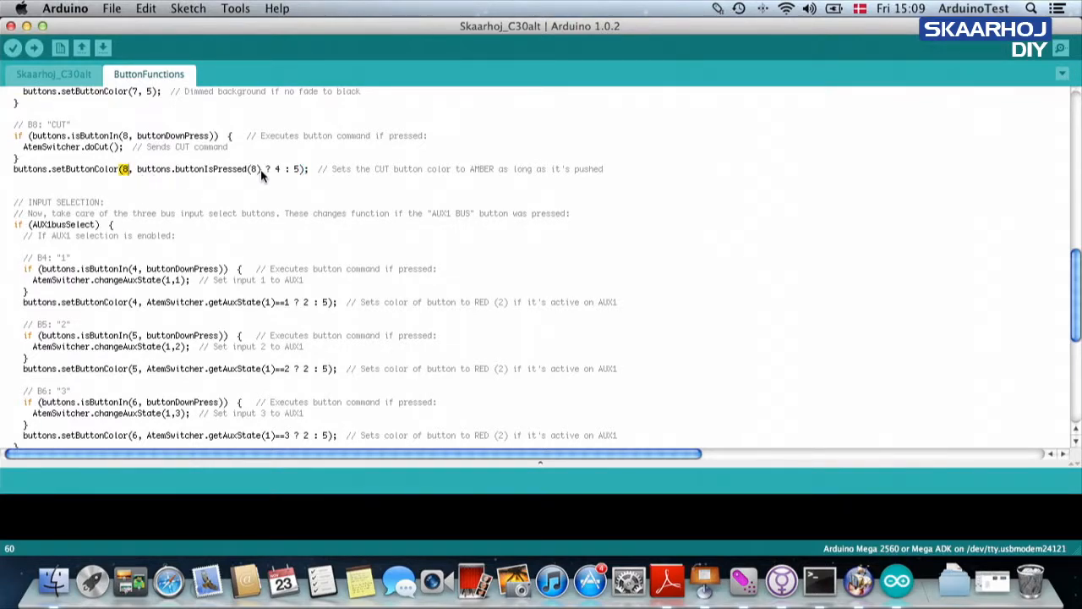
{"action": "double_click", "coordinate": [195, 168]}
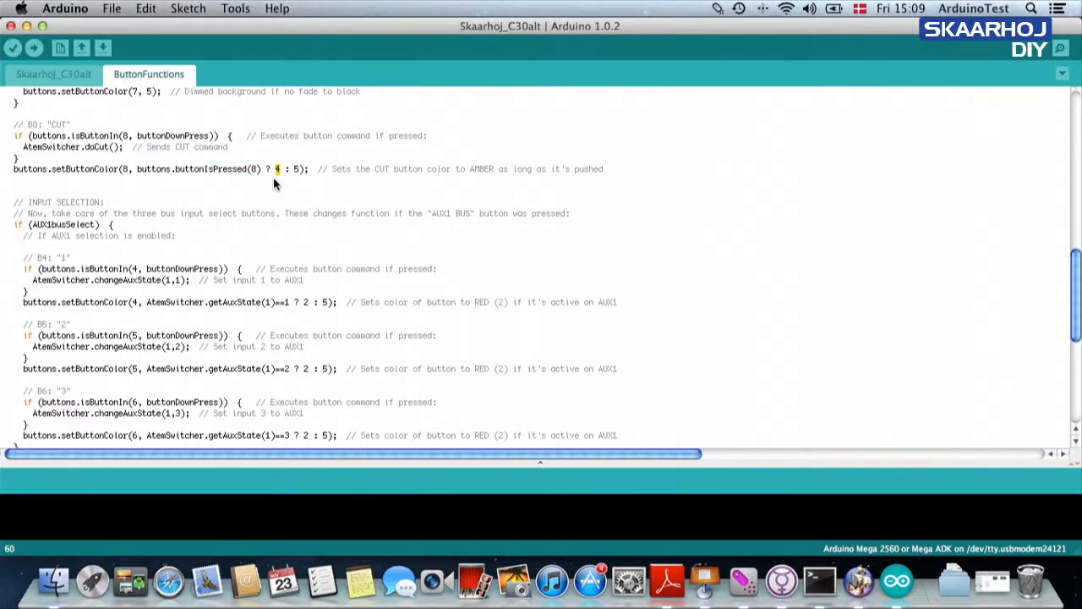
{"action": "mouse_move", "coordinate": [279, 173]}
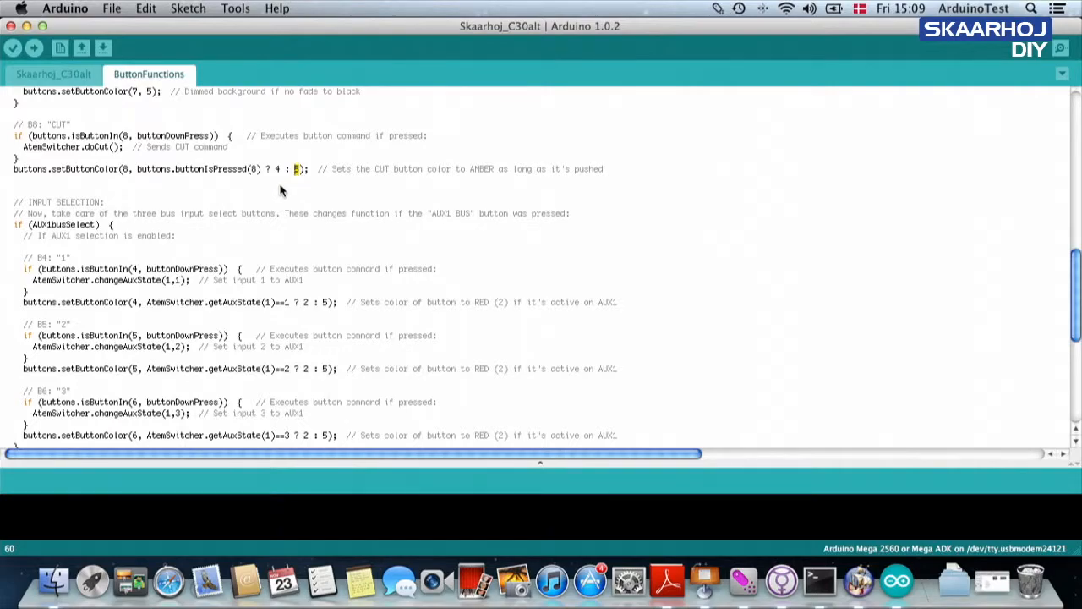
{"action": "scroll", "scroll_direction": "down", "scroll_amount": 3}
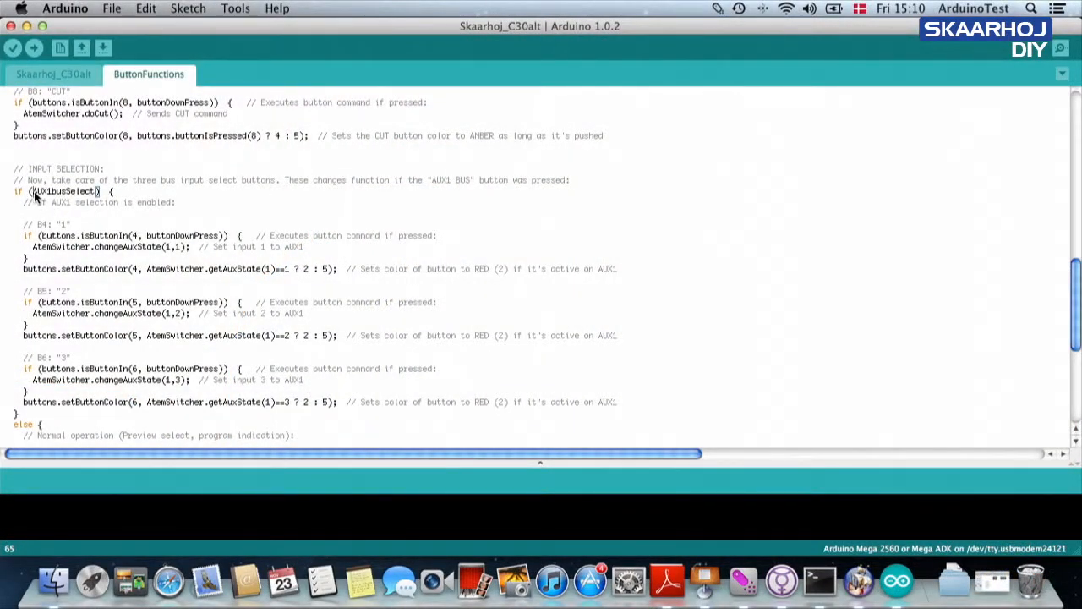
- Select the AUX1busSelect condition that opens the input-selection block
{"action": "double_click", "coordinate": [65, 191]}
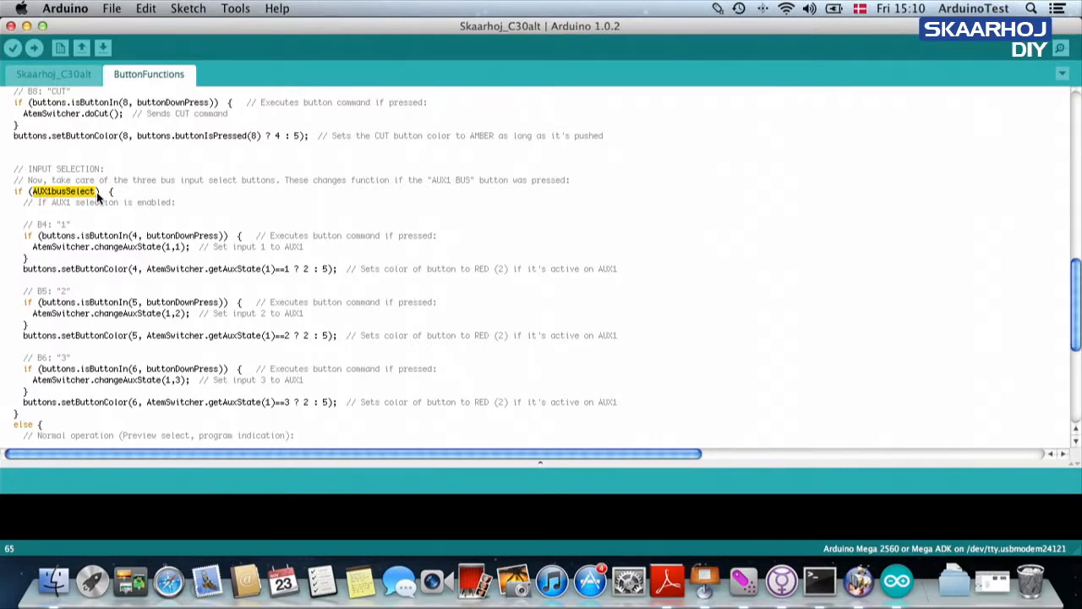
{"action": "mouse_move", "coordinate": [84, 206]}
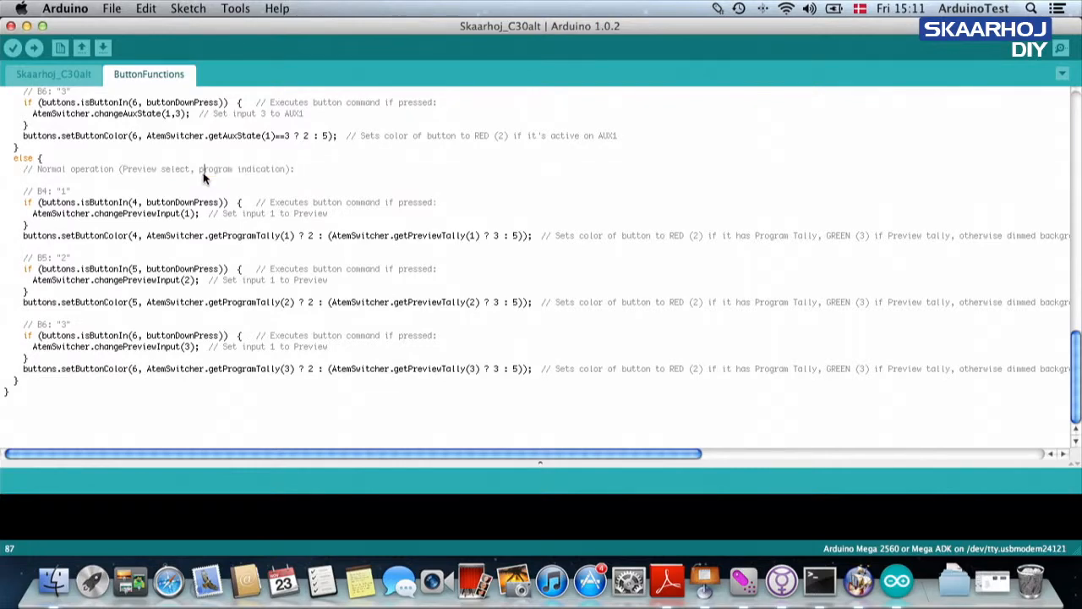
{"action": "double_click", "coordinate": [230, 168]}
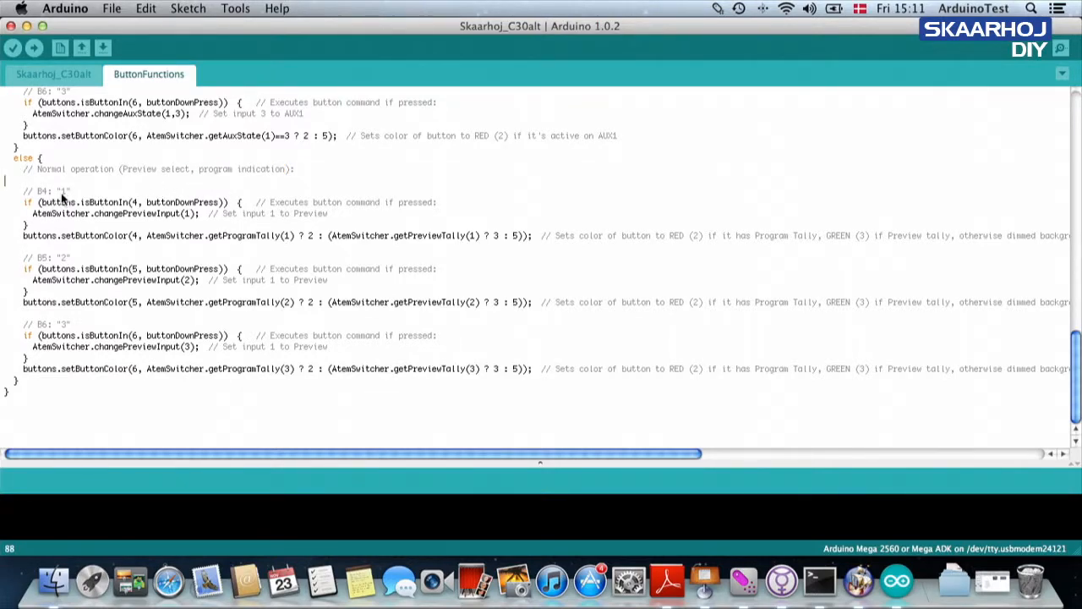
{"action": "double_click", "coordinate": [55, 190]}
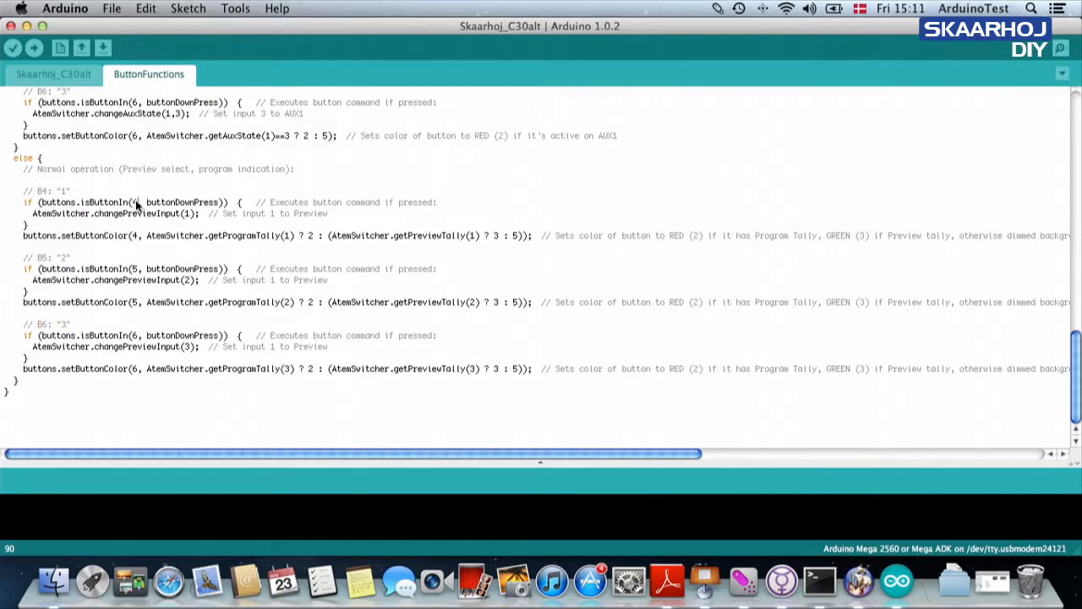
{"action": "double_click", "coordinate": [139, 213]}
{"action": "type", "text": "4"}
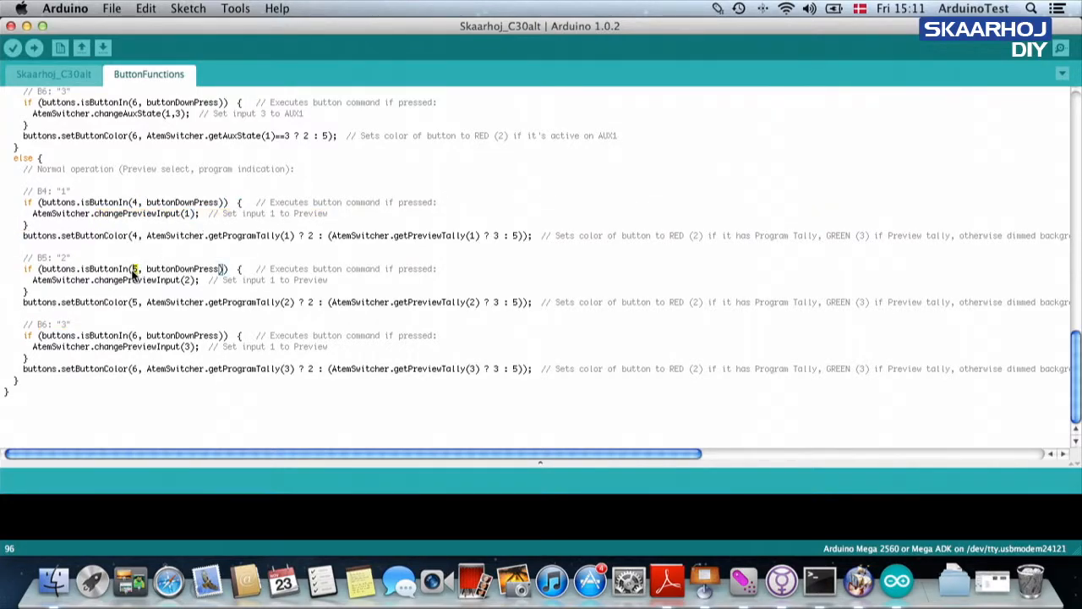
{"action": "double_click", "coordinate": [135, 280]}
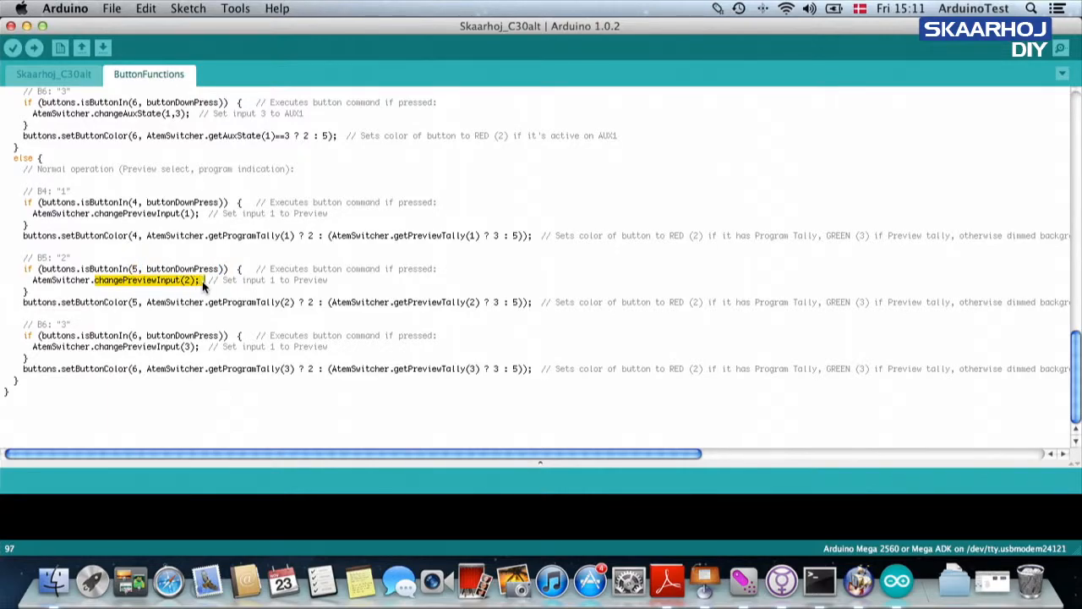
{"action": "mouse_move", "coordinate": [84, 340]}
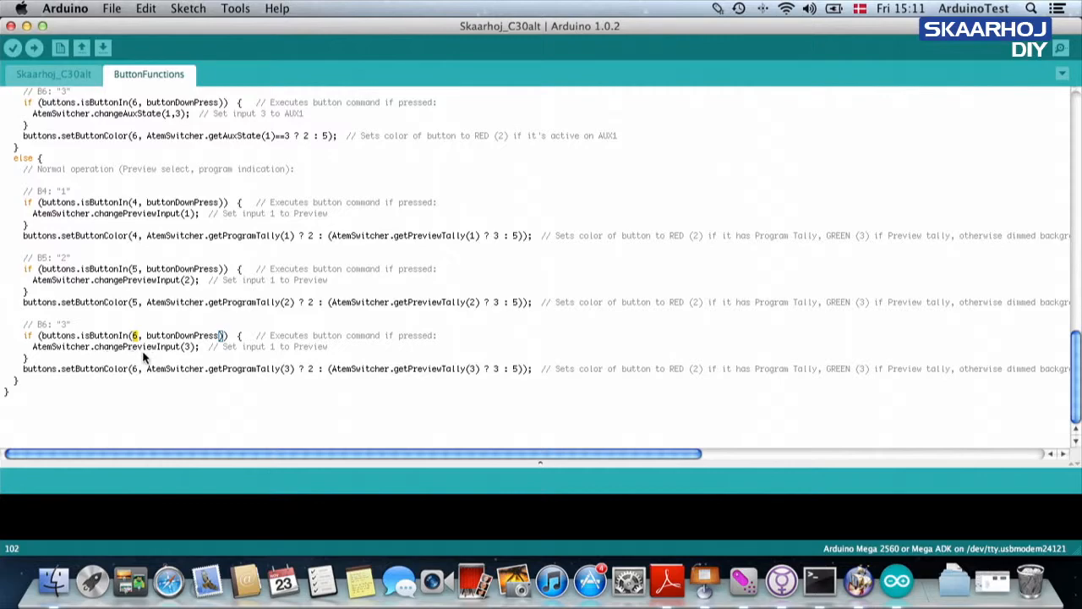
{"action": "mouse_move", "coordinate": [23, 240]}
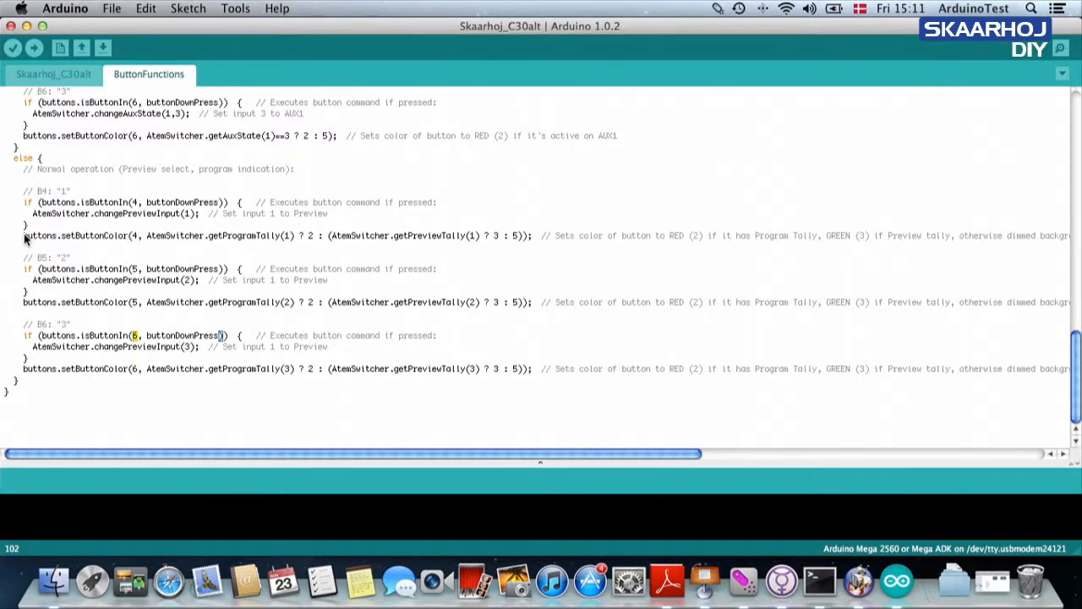
{"action": "left_click_drag", "start_coordinate": [23, 235], "coordinate": [456, 235]}
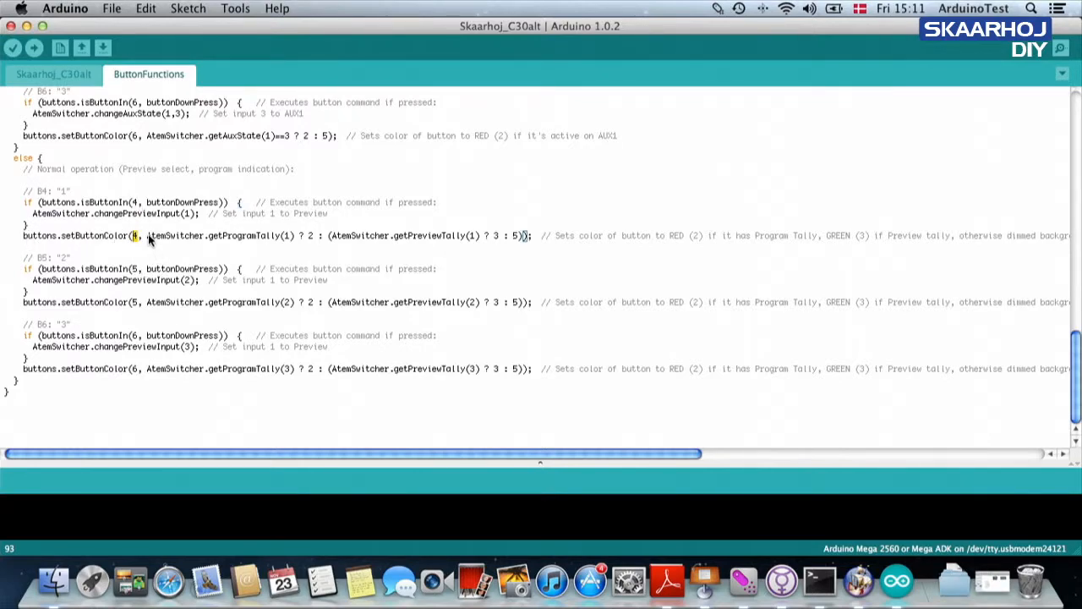
{"action": "double_click", "coordinate": [216, 235]}
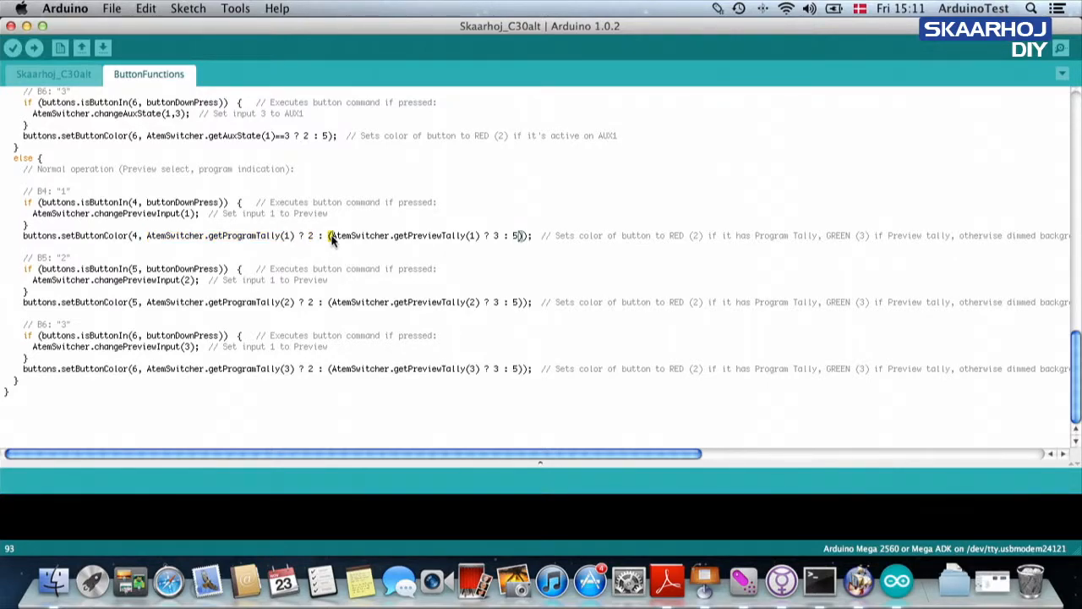
{"action": "left_click_drag", "start_coordinate": [329, 236], "coordinate": [525, 235]}
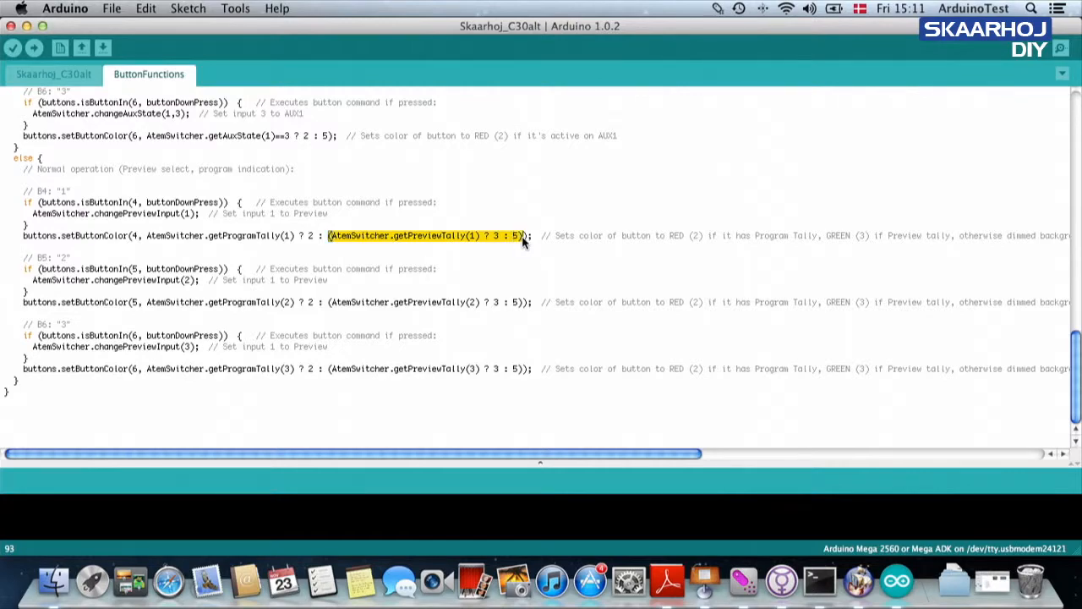
{"action": "mouse_move", "coordinate": [328, 241]}
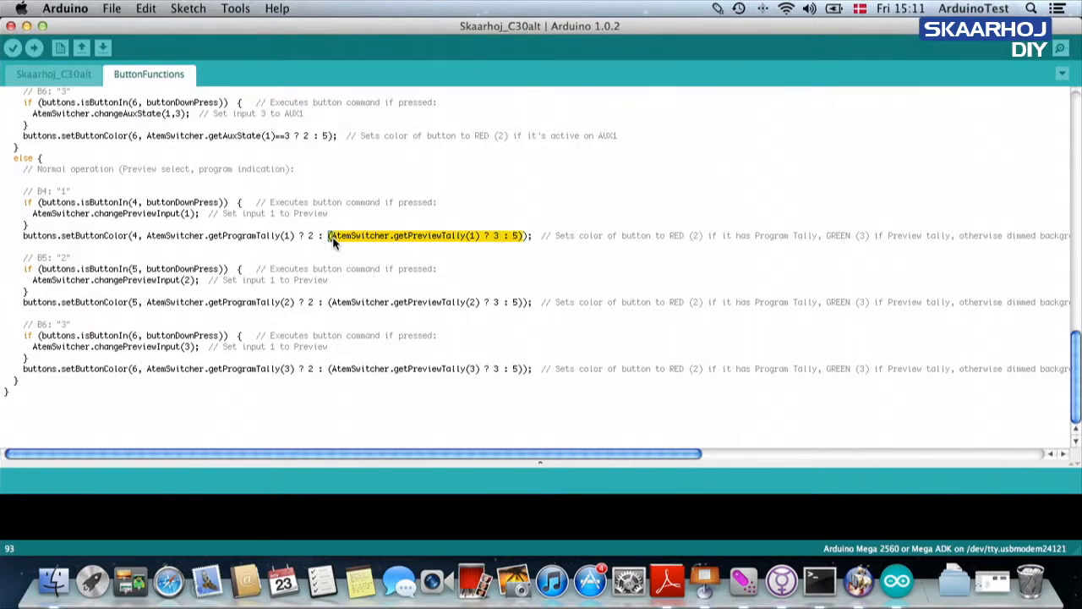
{"action": "mouse_move", "coordinate": [150, 246]}
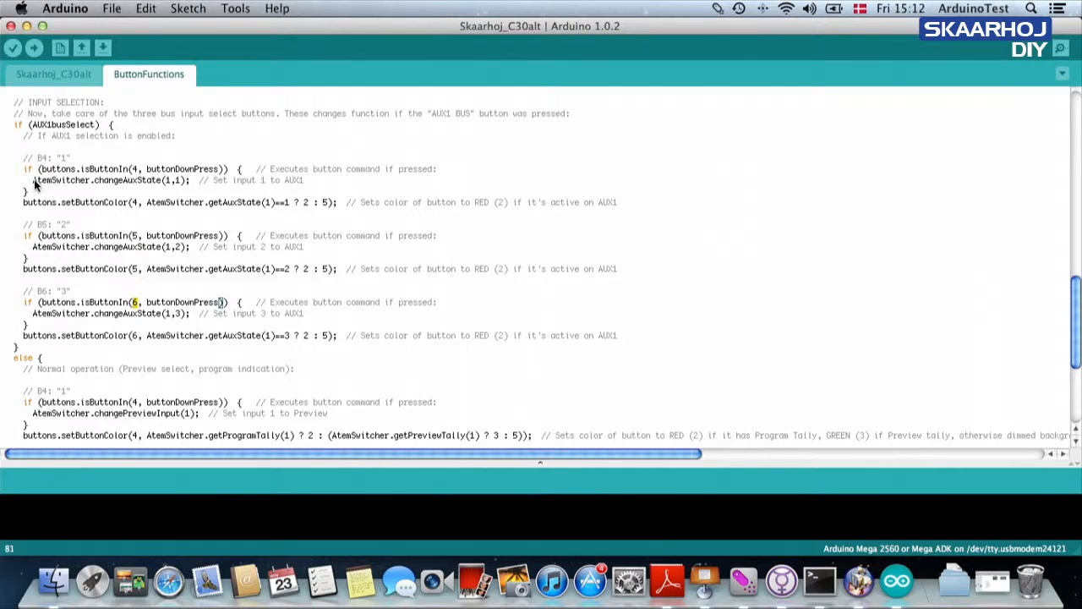
- Highlight the AtemSwitcher AUX1 call and its input 1 condition, then show sliderFunction()
{"action": "double_click", "coordinate": [58, 179]}
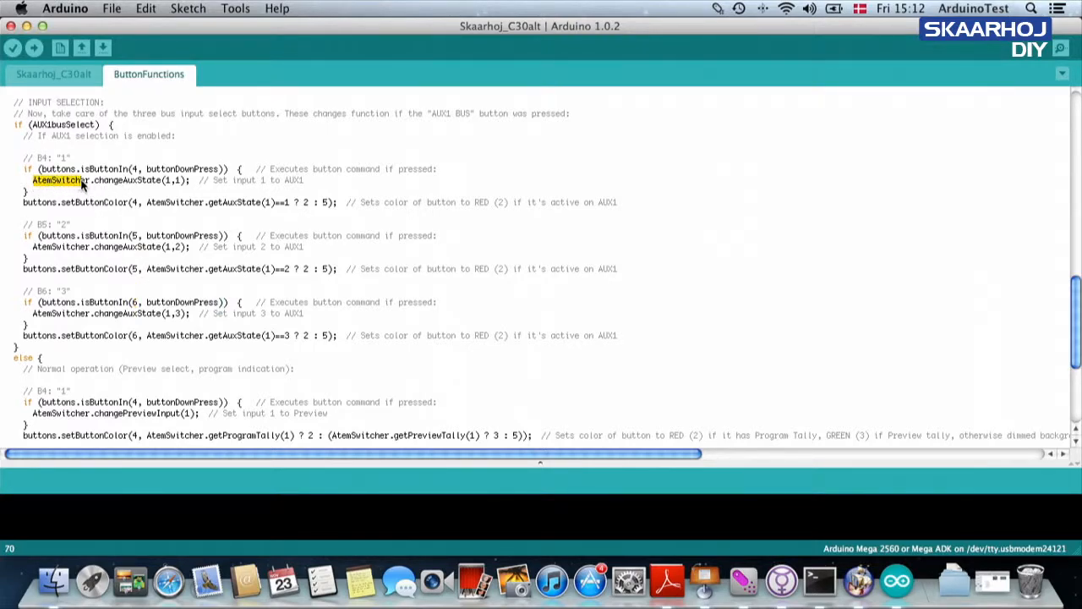
{"action": "left_click_drag", "start_coordinate": [57, 179], "coordinate": [186, 179]}
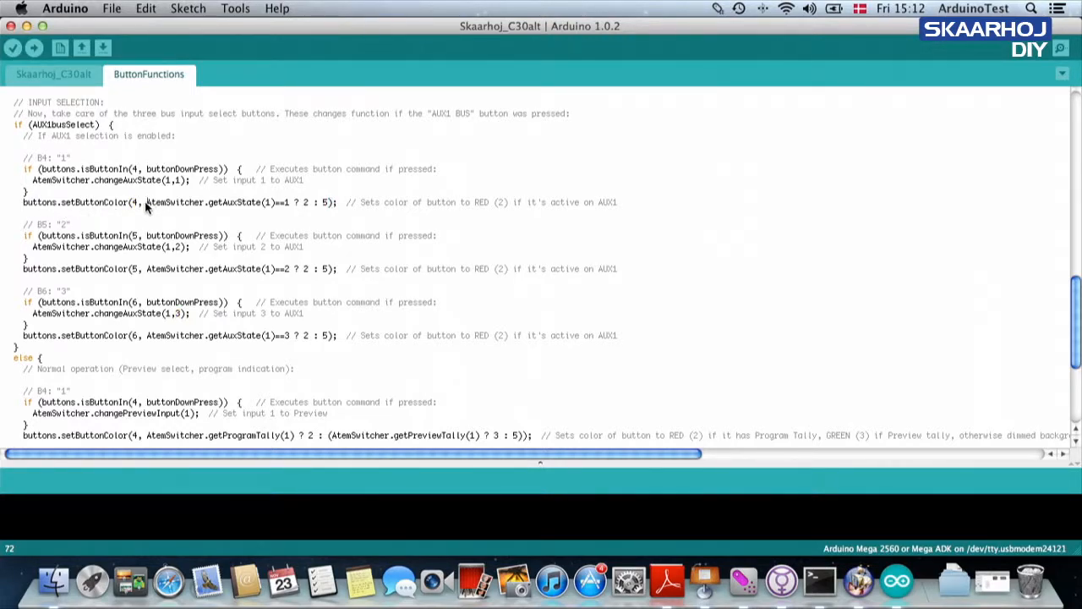
{"action": "double_click", "coordinate": [192, 203]}
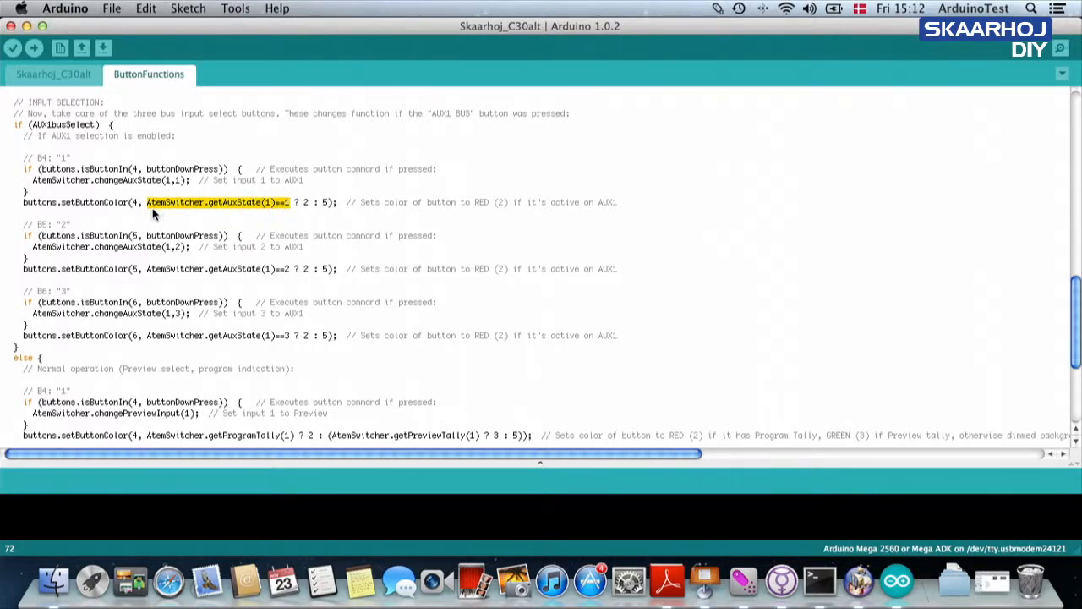
{"action": "mouse_move", "coordinate": [226, 209]}
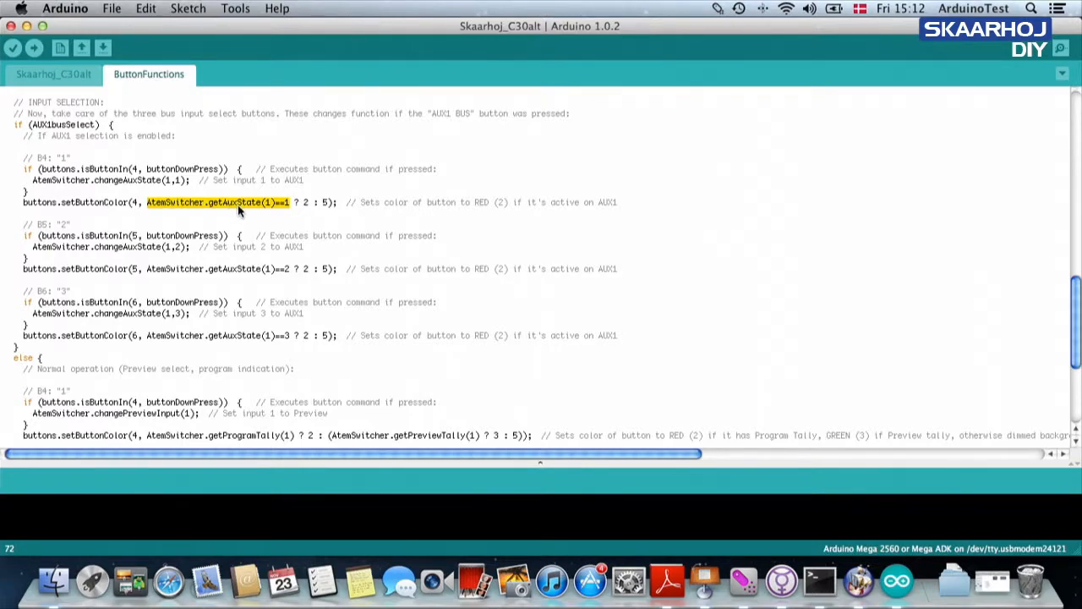
{"action": "mouse_move", "coordinate": [286, 210]}
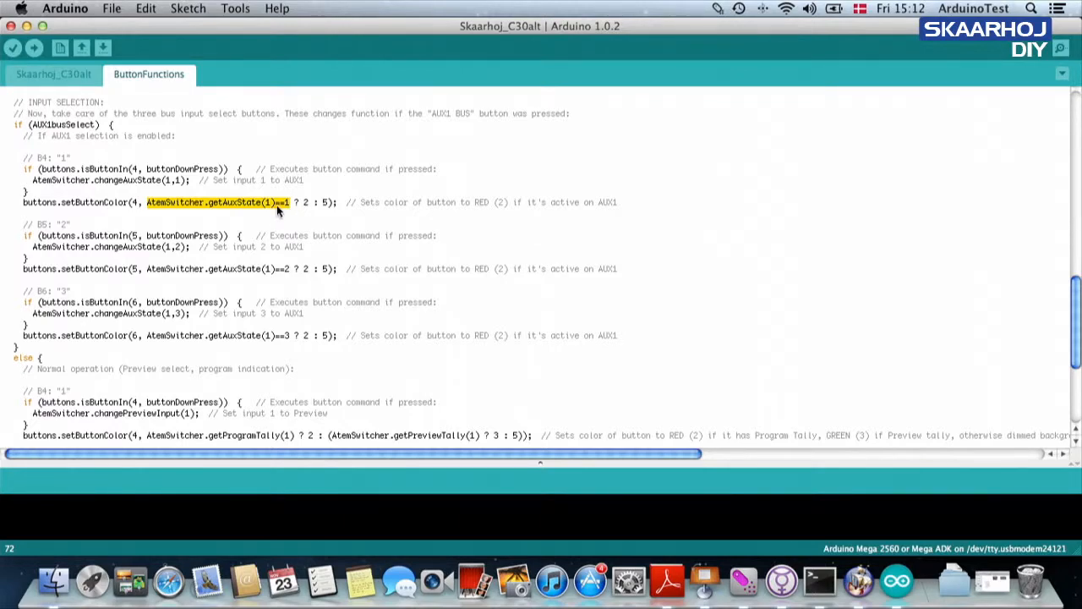
{"action": "mouse_move", "coordinate": [282, 210]}
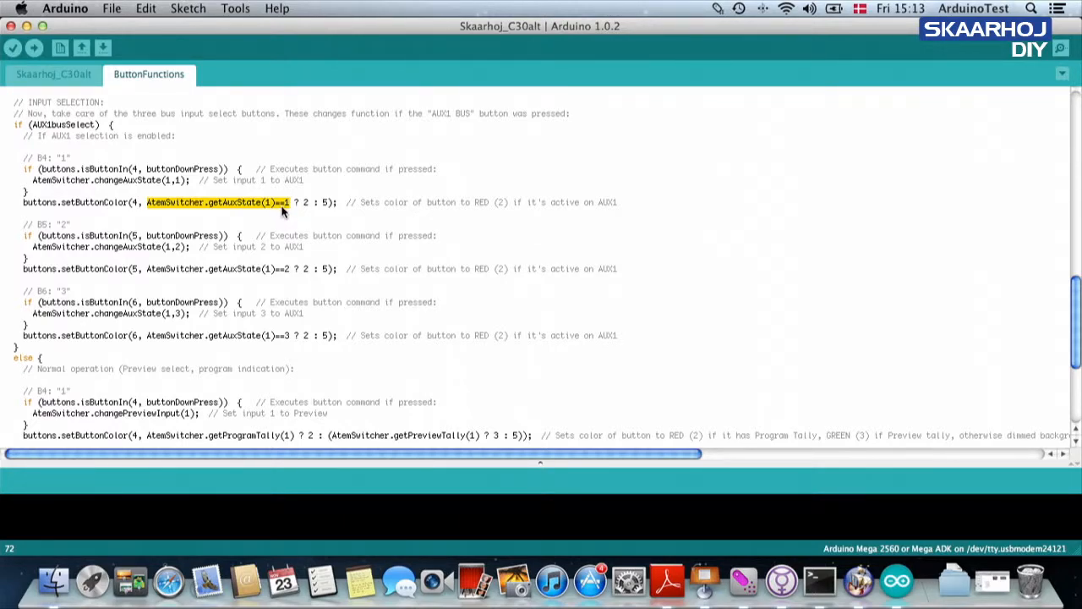
{"action": "mouse_move", "coordinate": [289, 210]}
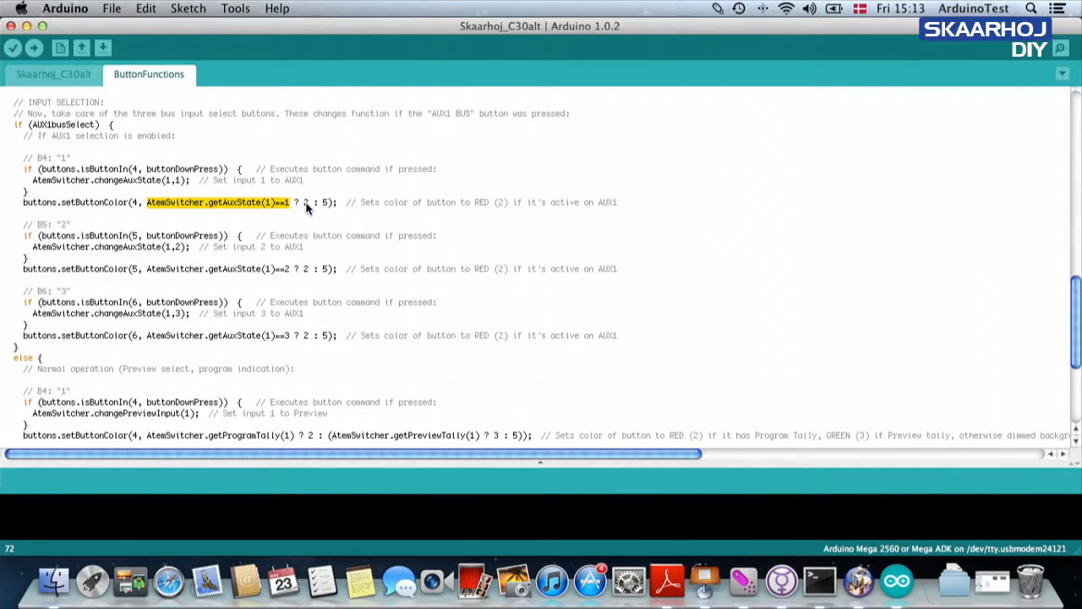
{"action": "mouse_move", "coordinate": [328, 208]}
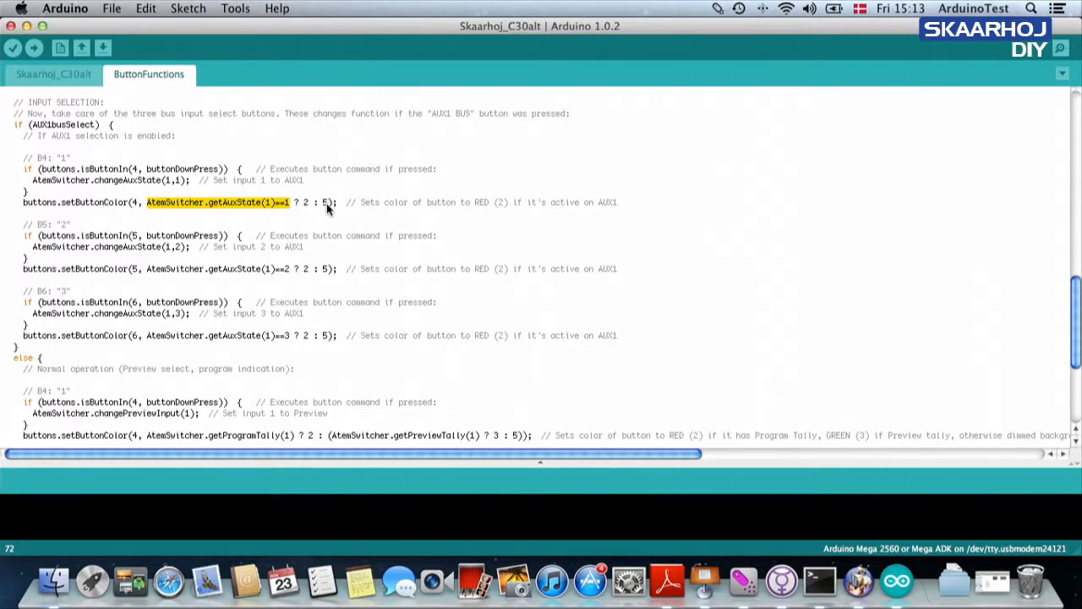
{"action": "mouse_move", "coordinate": [290, 273]}
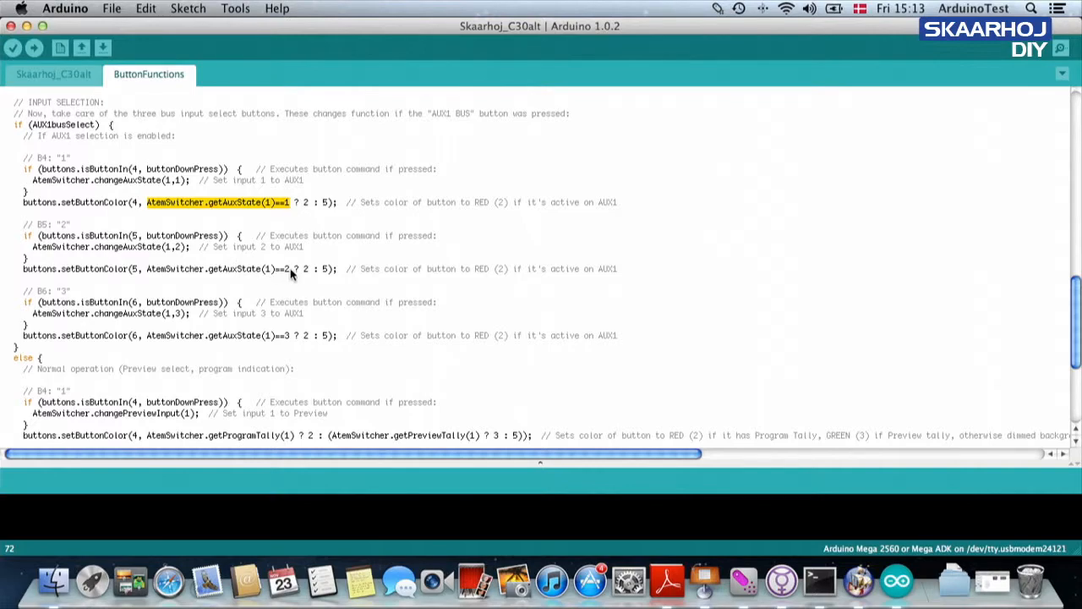
{"action": "mouse_move", "coordinate": [287, 336]}
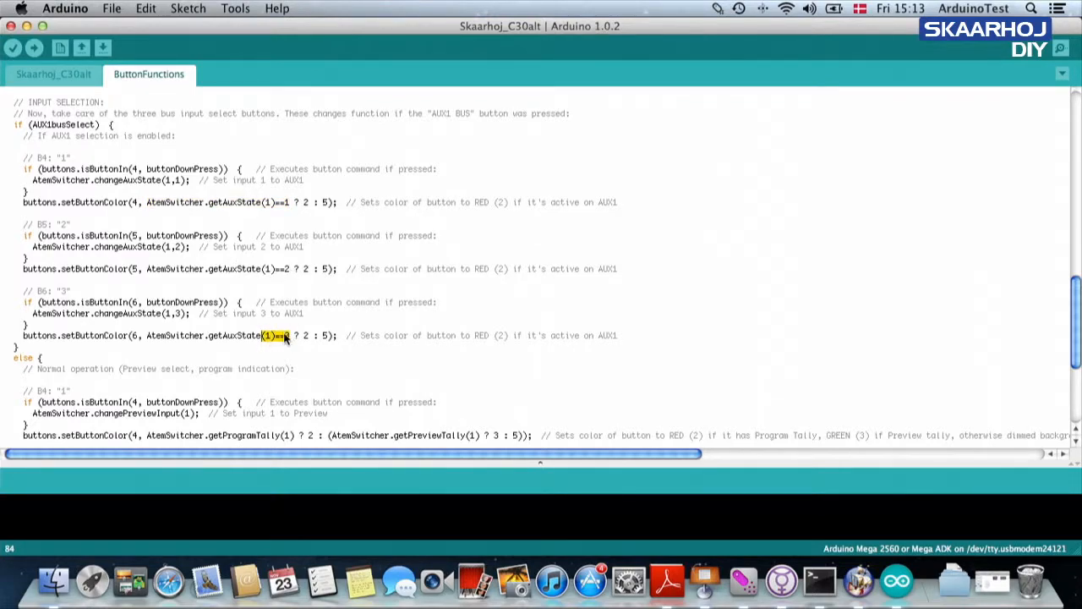
{"action": "left_click", "coordinate": [53, 73]}
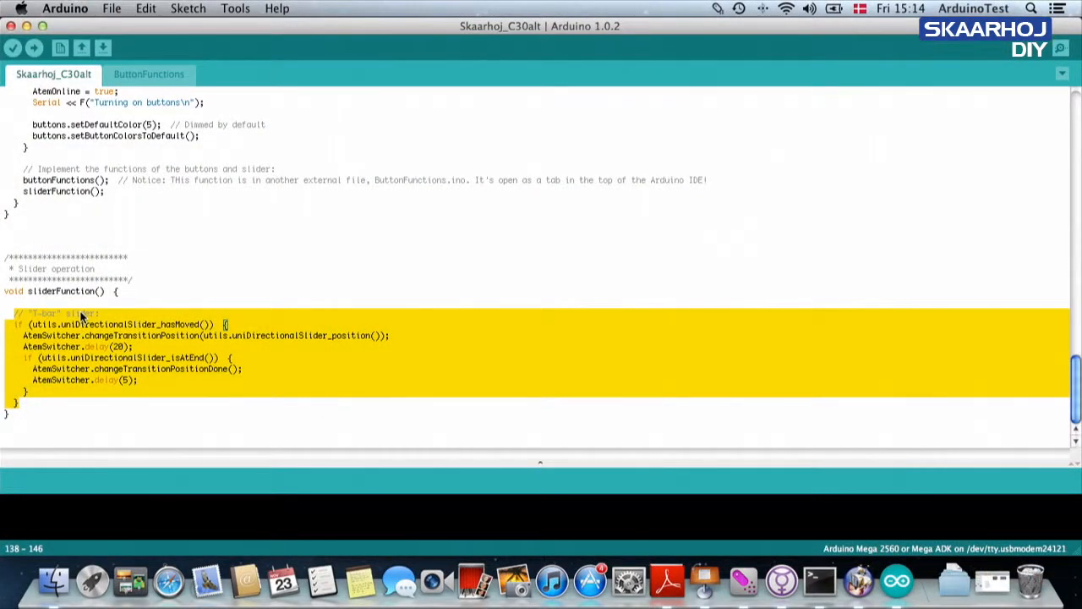